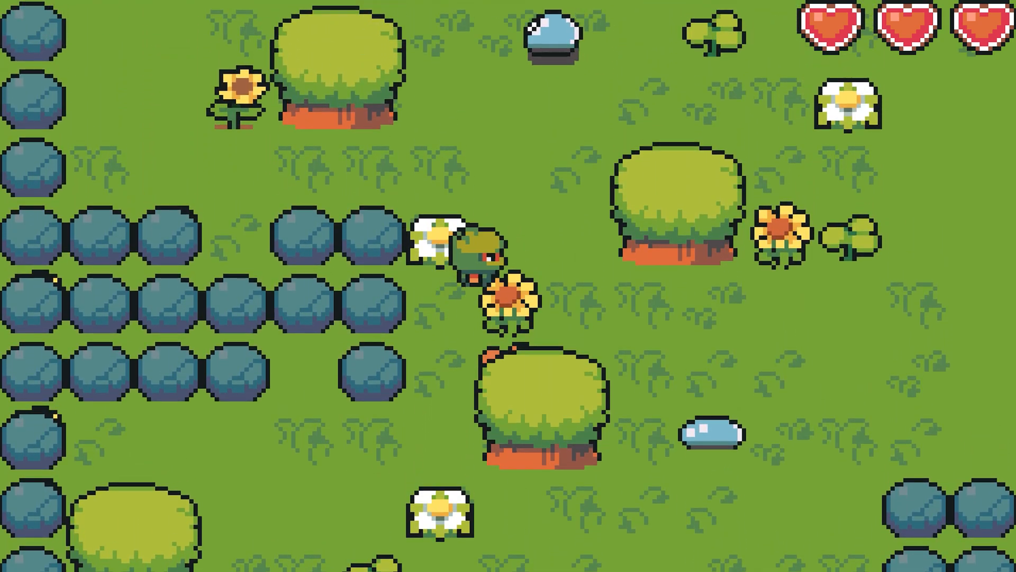
Bring world.tscn back up in the 2D editor after running the game.
{"action": "key", "text": "ArrowUp"}
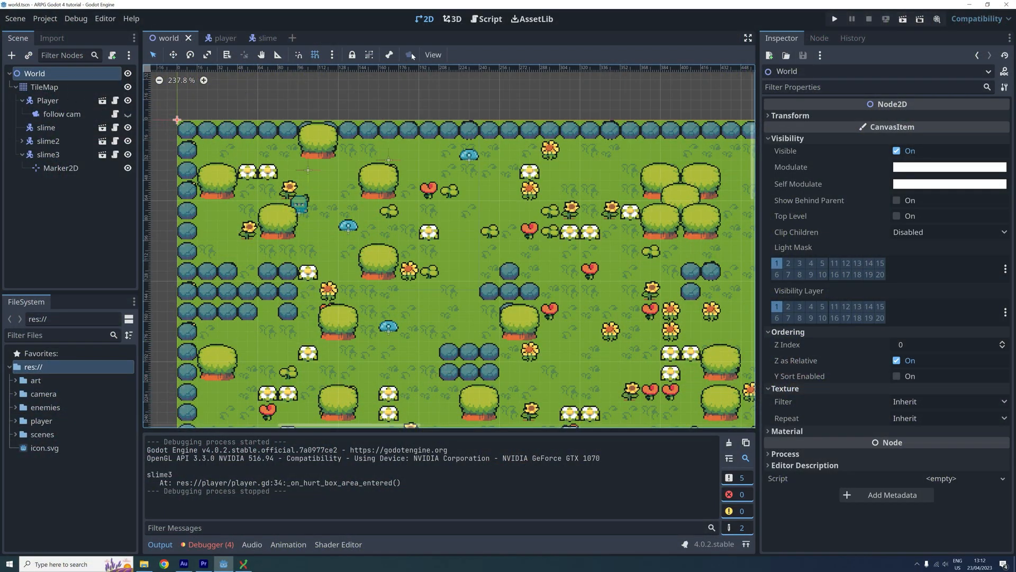
Add 'var currentHealth: int = 3' to player.gd below the onready variables.
{"action": "left_click", "coordinate": [486, 19]}
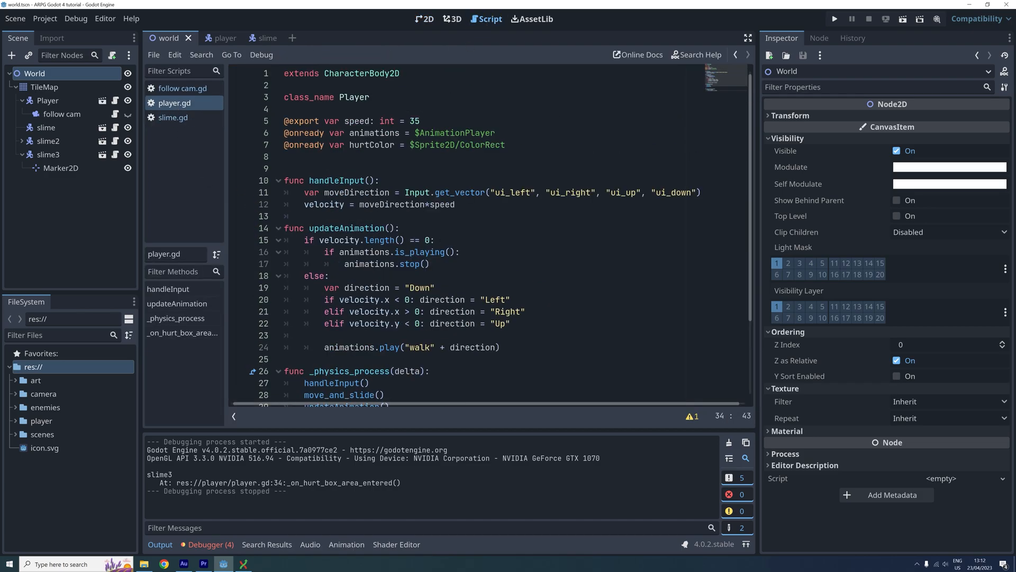
{"action": "type", "text": "var"}
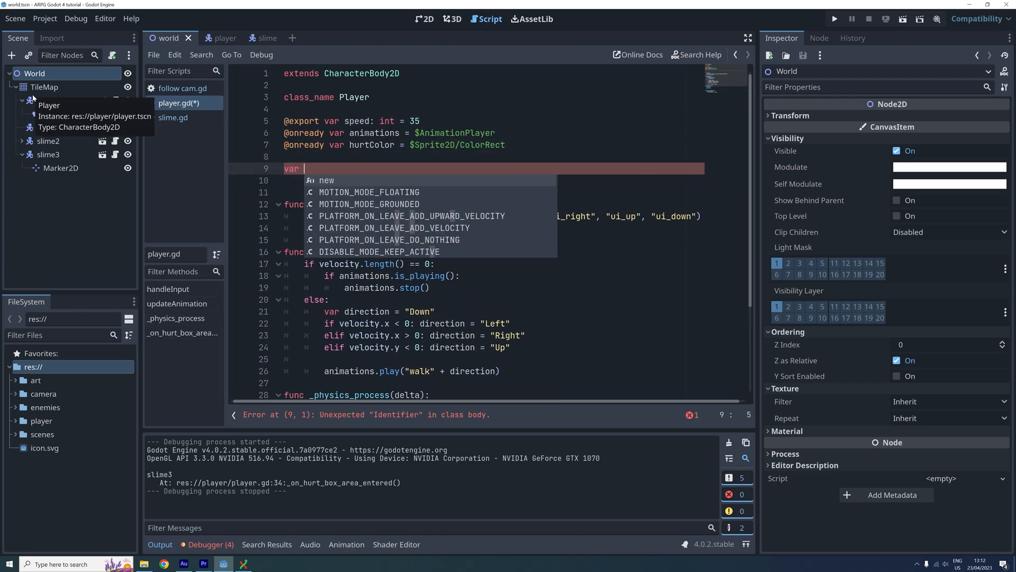
{"action": "type", "text": "currentHealth"}
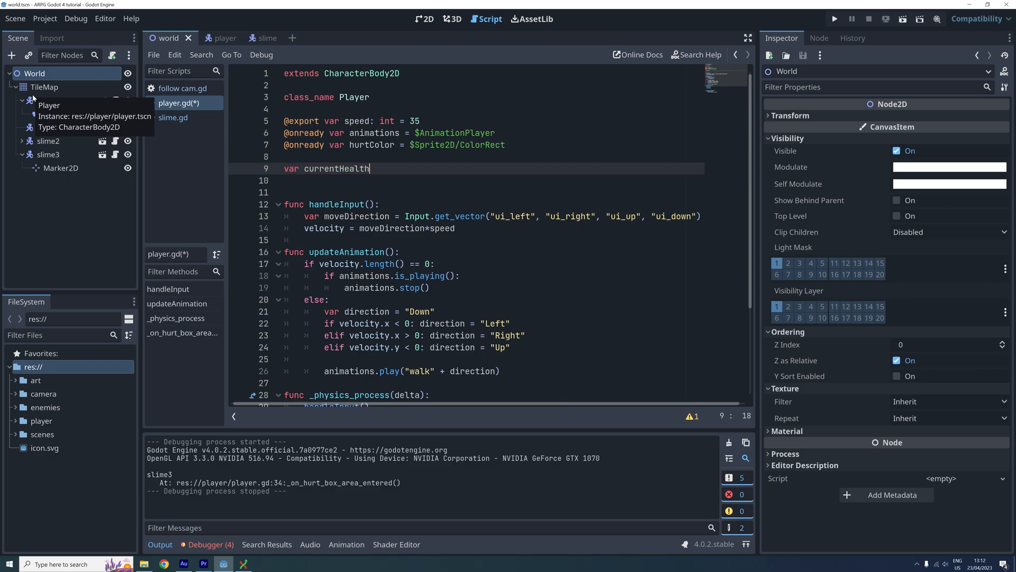
{"action": "type", "text": ": int ="}
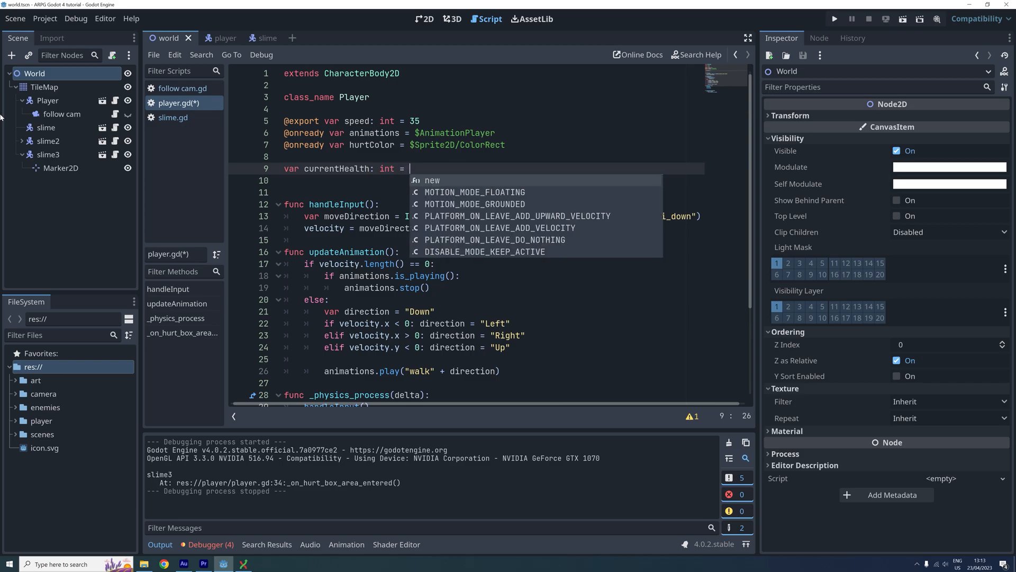
{"action": "type", "text": "3"}
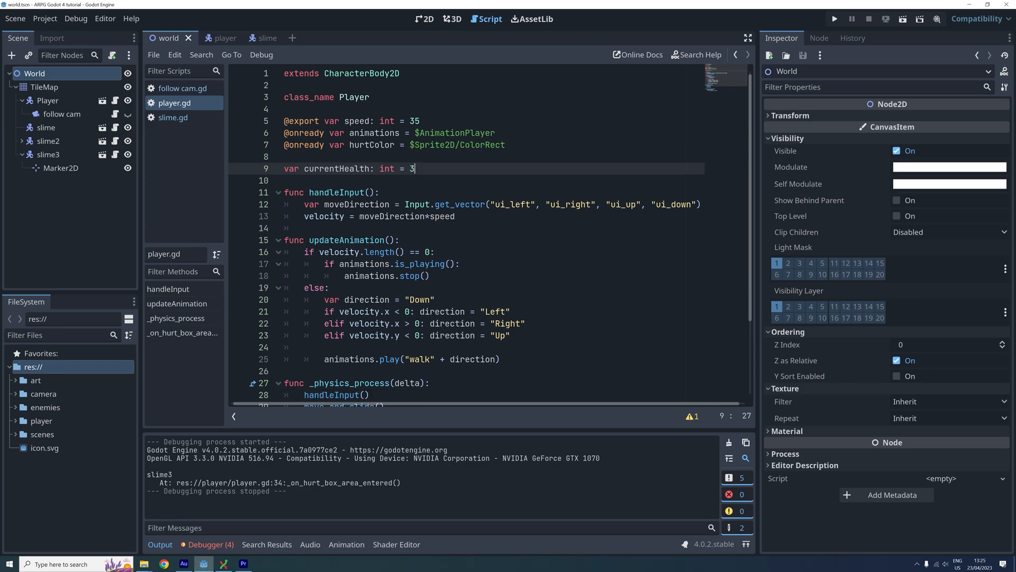
{"action": "scroll", "scroll_direction": "down", "scroll_amount": 3}
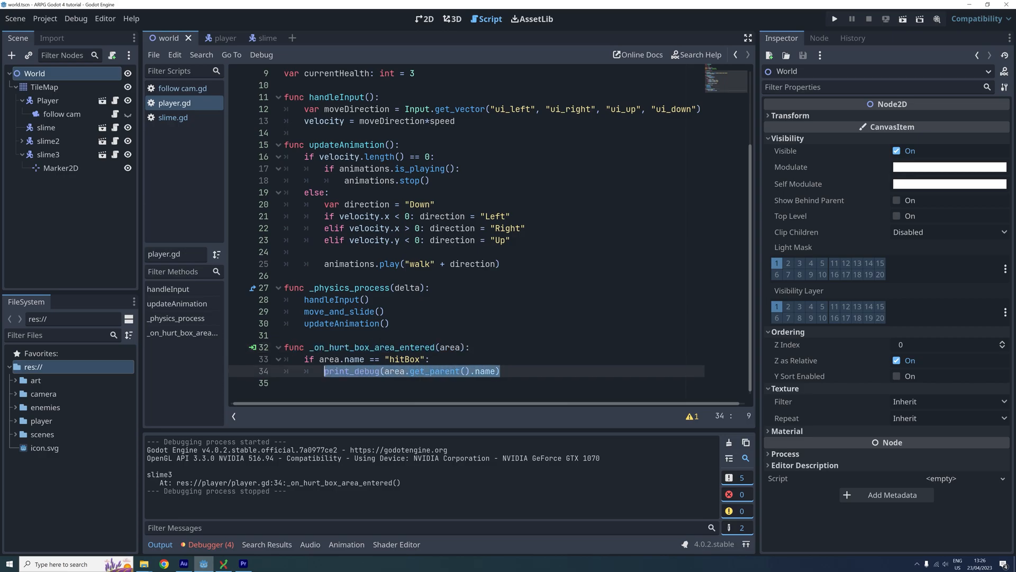
Replace the hurt-box debug print with 'currentHealth -= 1' and 'print_debug(currentHealth)'.
{"action": "key", "text": "Delete"}
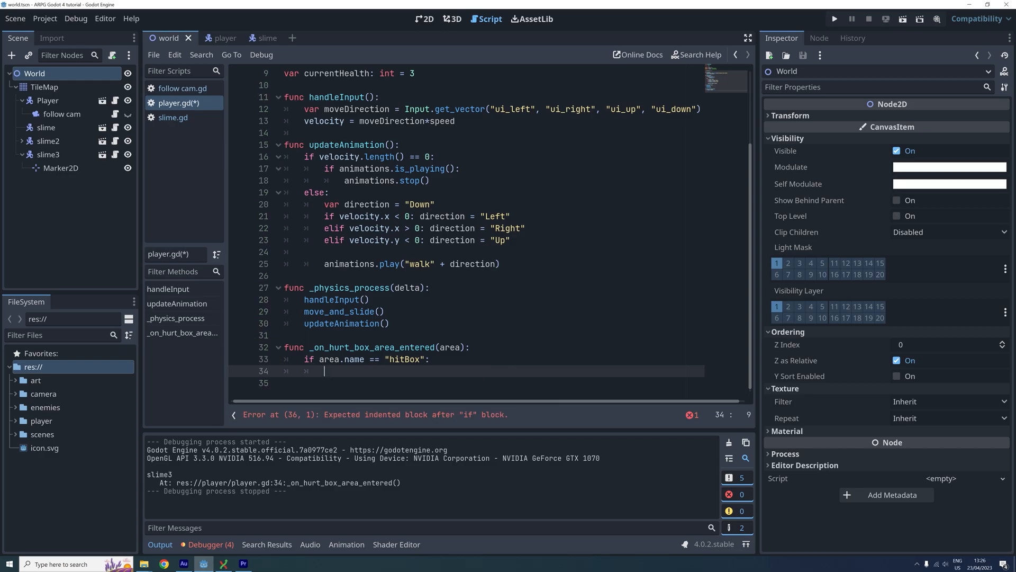
{"action": "type", "text": "currentHealth"}
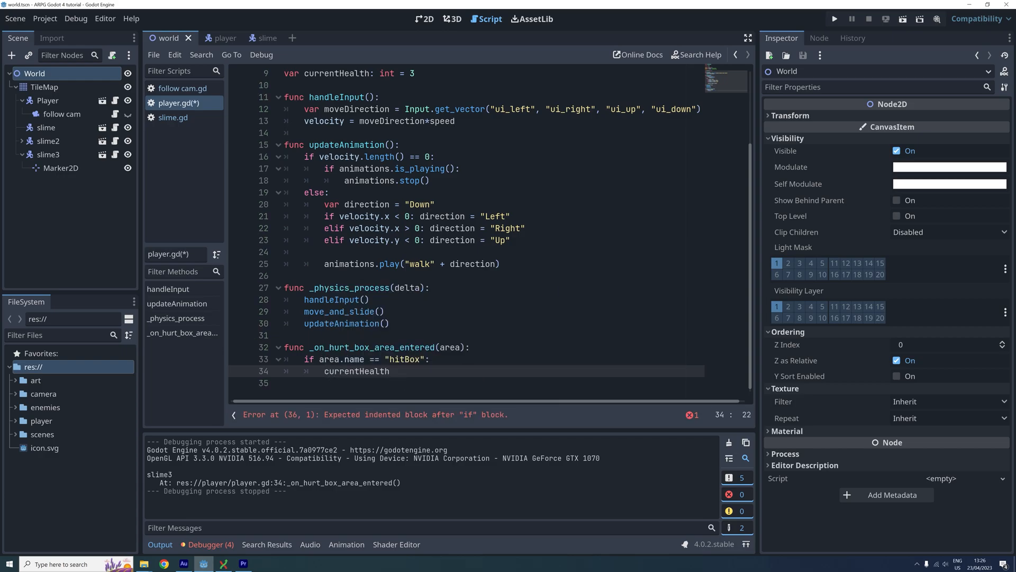
{"action": "type", "text": "-= 1"}
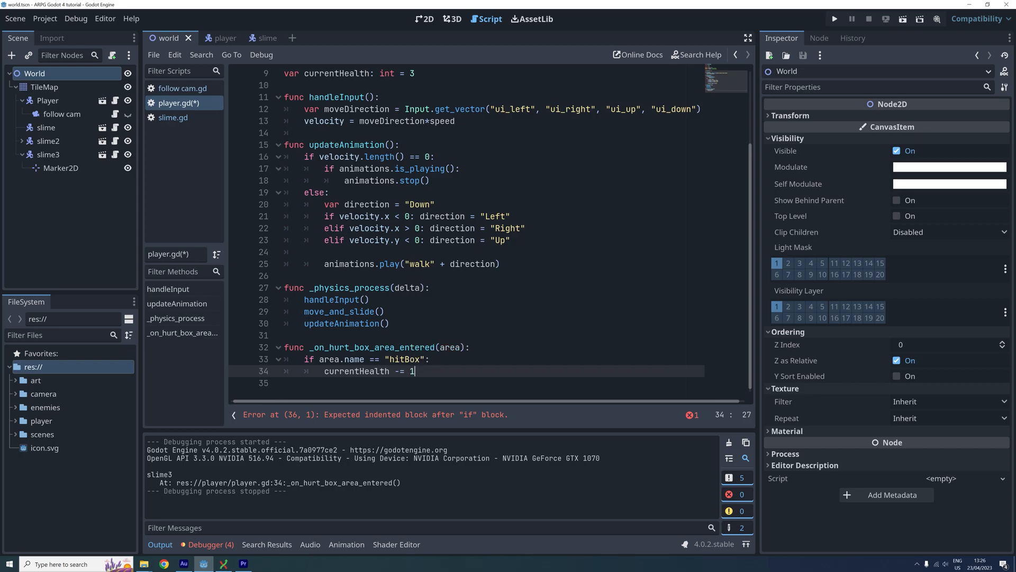
{"action": "type", "text": "print_debug"}
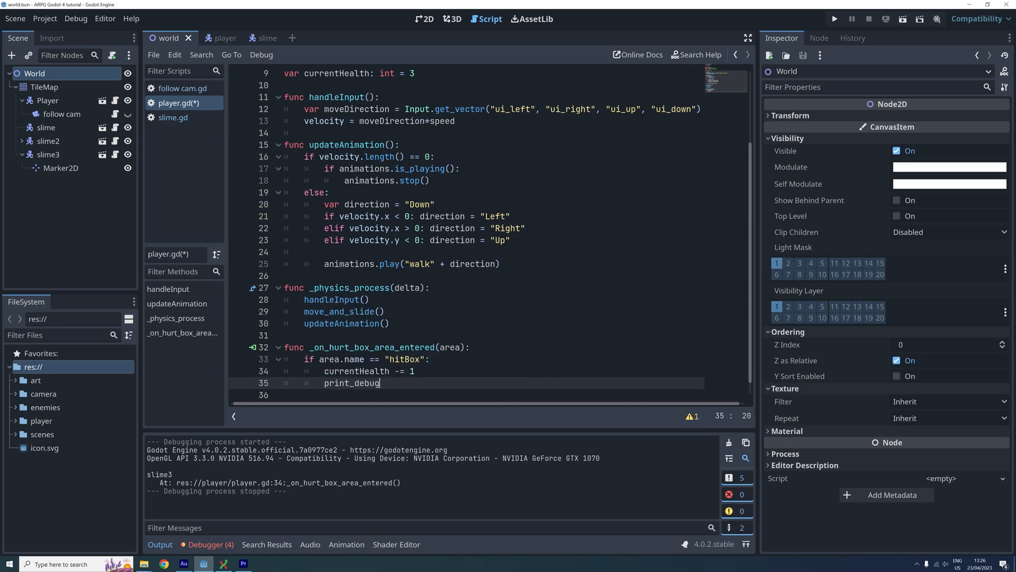
{"action": "type", "text": "(currentHealth"}
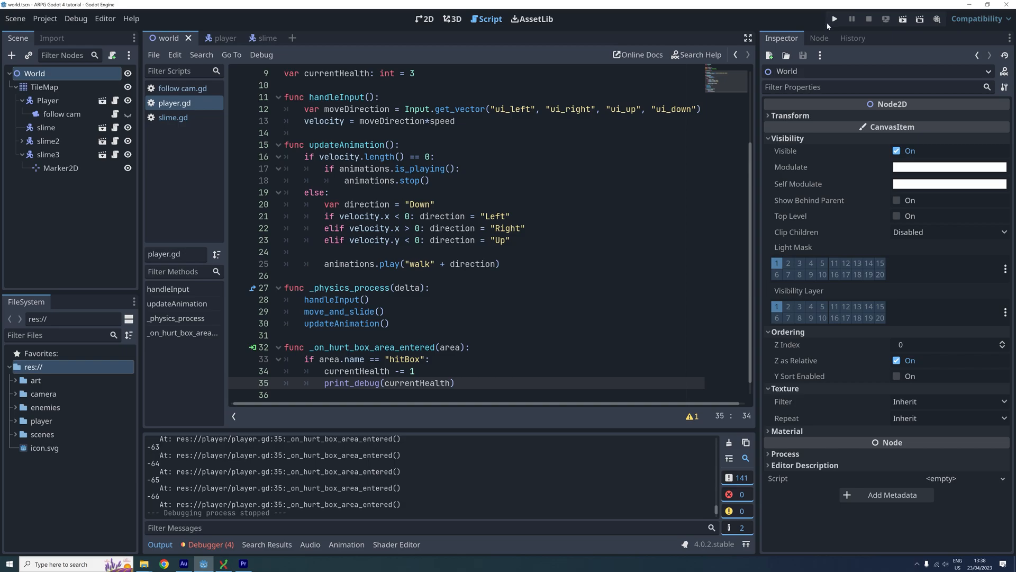
Run the project, watch health fall below zero in Output, then close the game.
{"action": "left_click", "coordinate": [836, 19]}
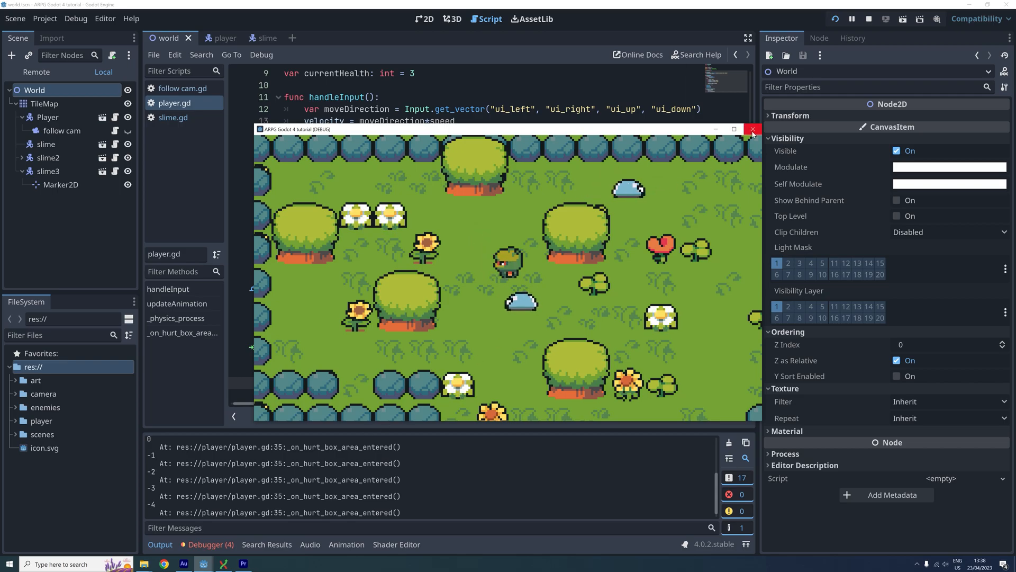
{"action": "left_click", "coordinate": [753, 130]}
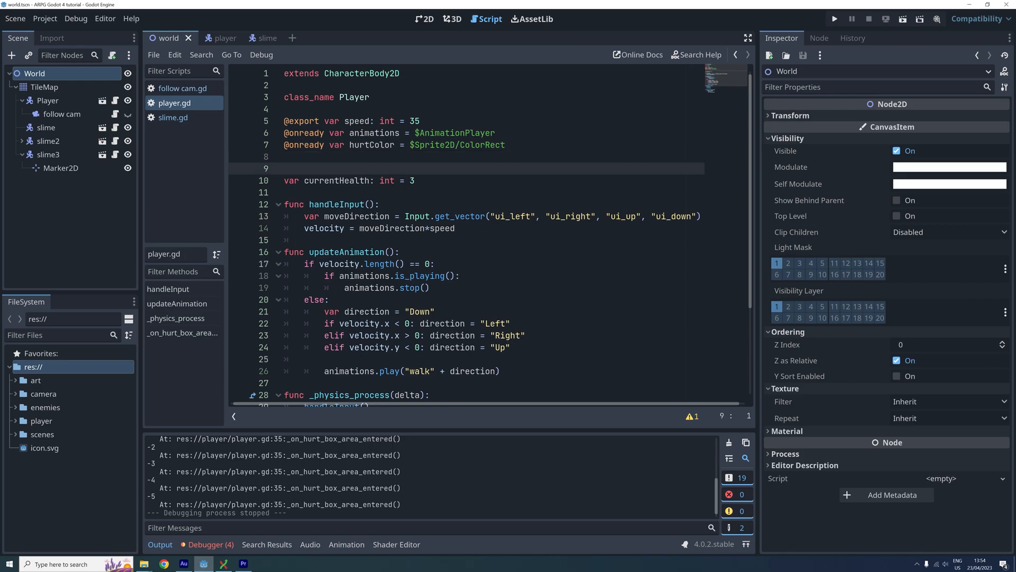
{"action": "type", "text": "@export var"}
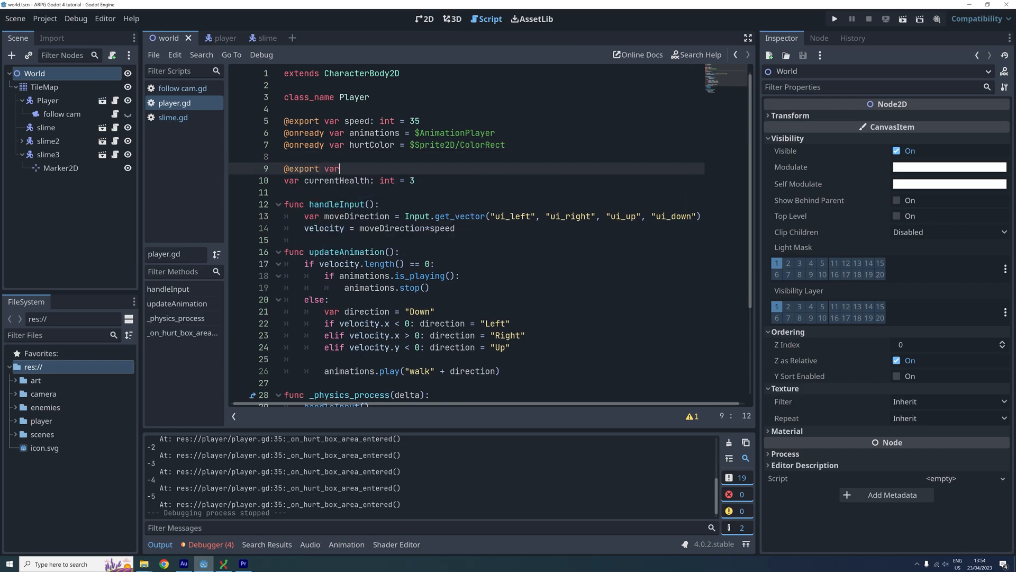
{"action": "type", "text": "maxHealth"}
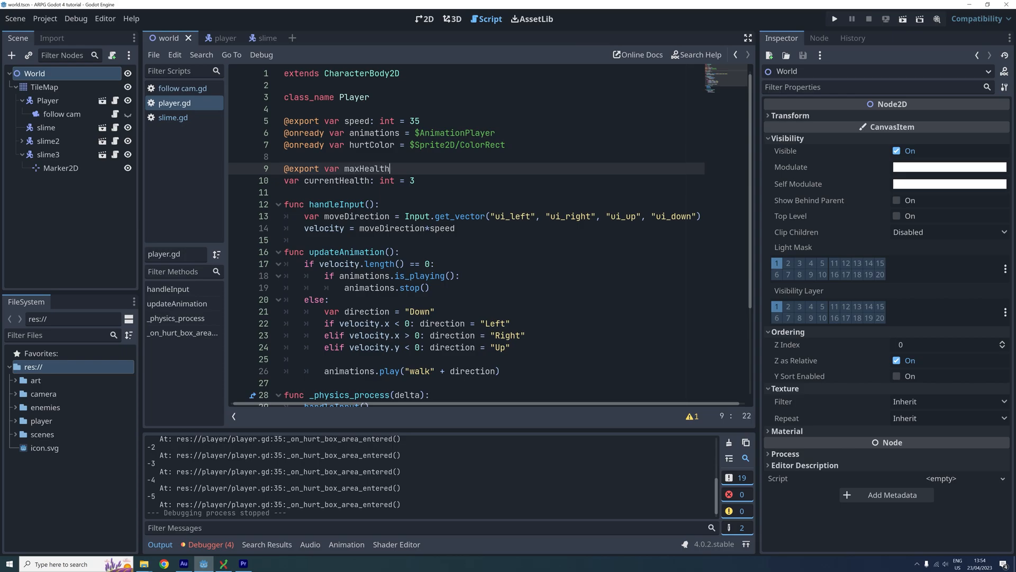
{"action": "type", "text": "= 3"}
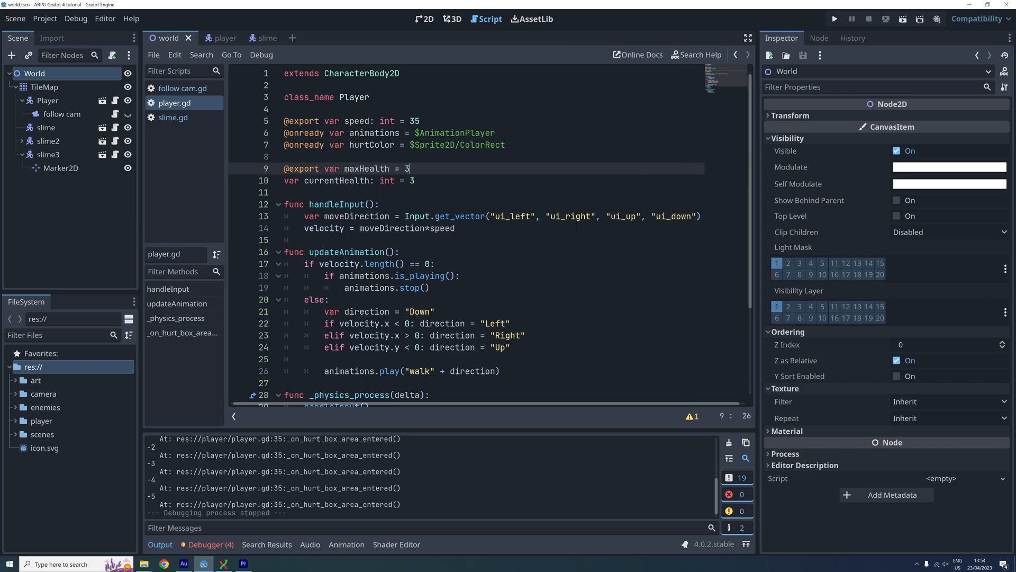
{"action": "type", "text": "@onready"}
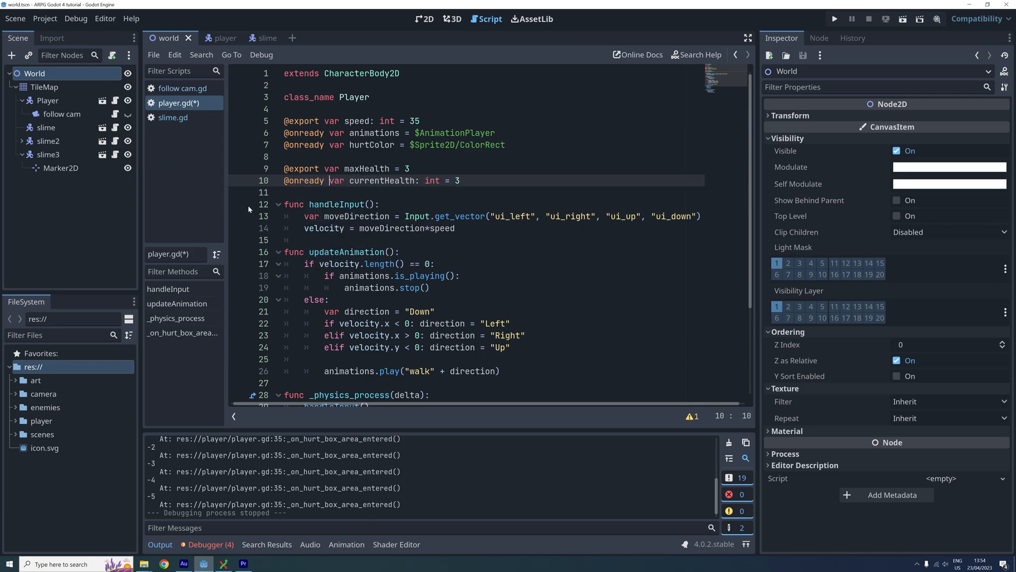
{"action": "key", "text": "BackSpace"}
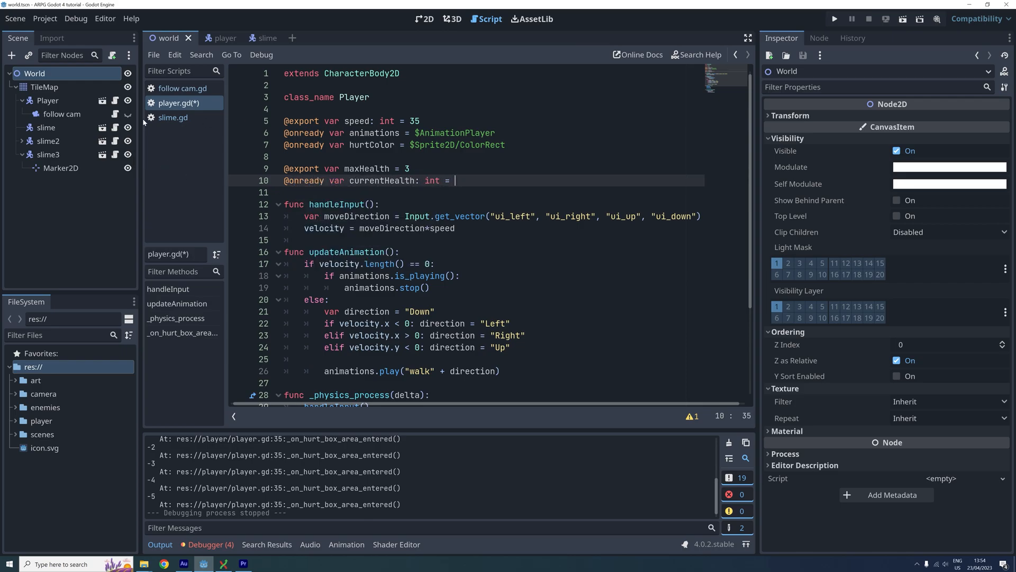
{"action": "type", "text": "maxHea"}
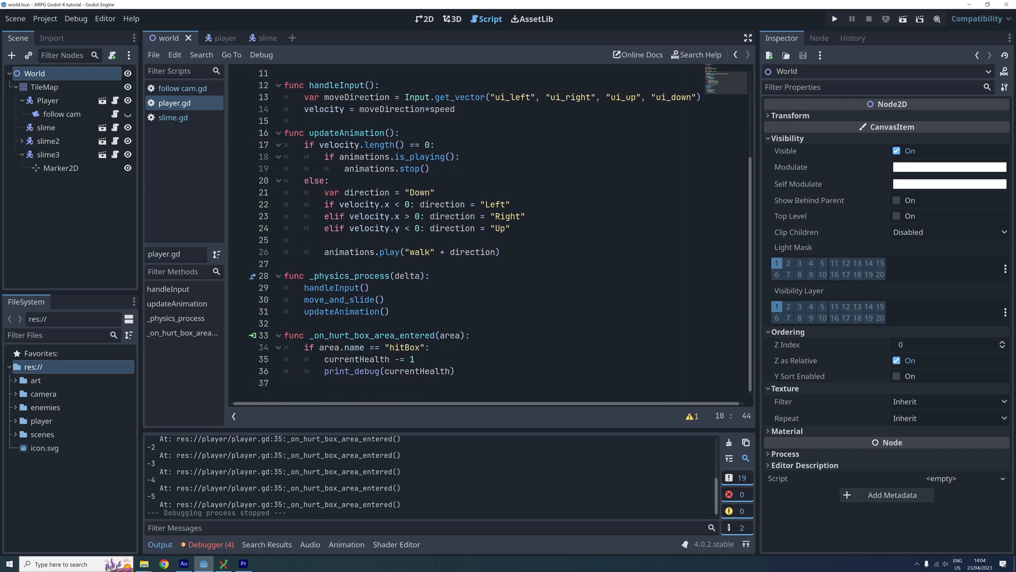
Add 'if currentHealth < 0: currentHealth = maxHealth' after the decrement, then return to 2D.
{"action": "type", "text": "if c"}
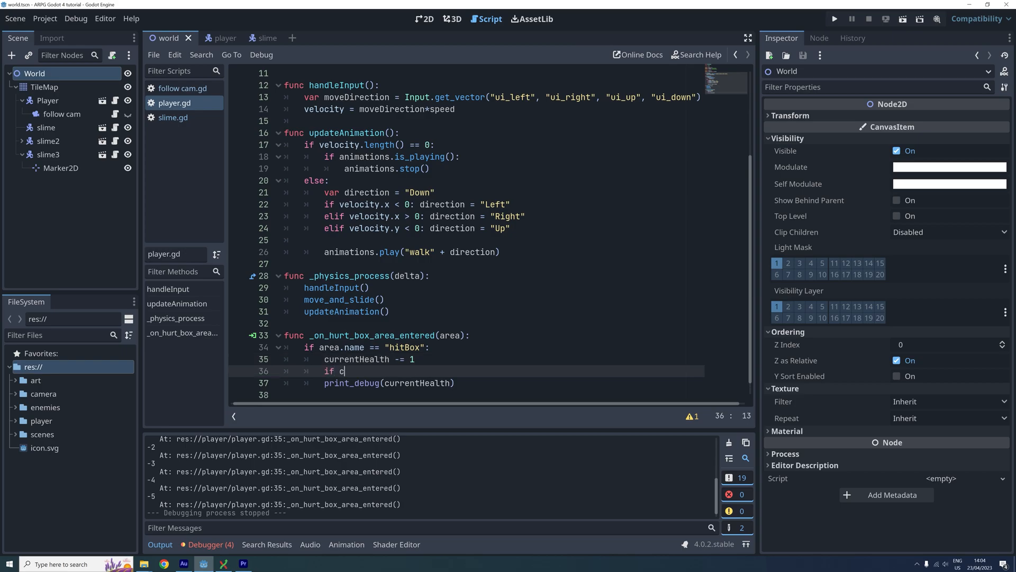
{"action": "type", "text": "urrentHealth < 0:"}
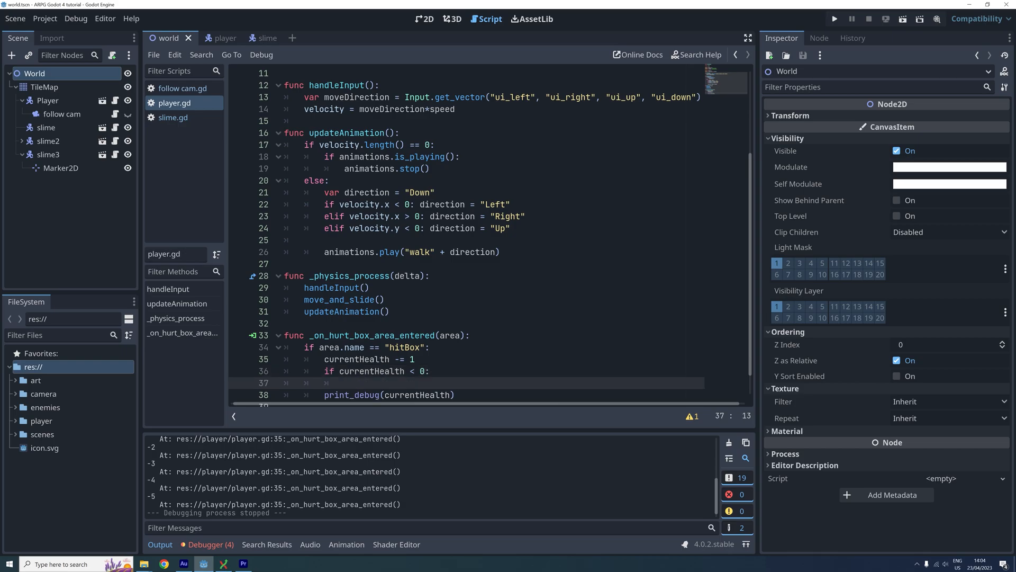
{"action": "type", "text": "currentHealth = maxHealth"}
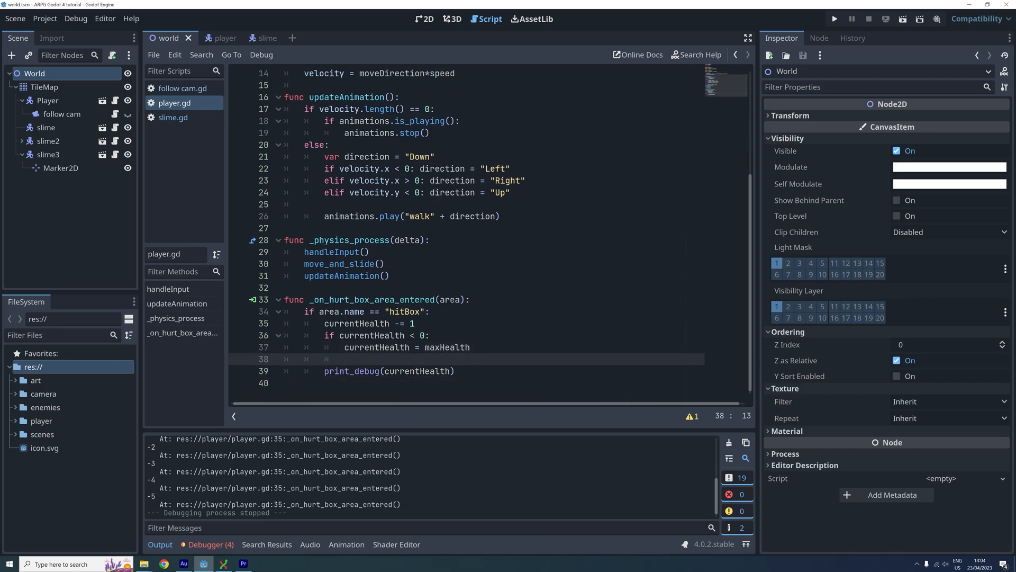
{"action": "left_click", "coordinate": [833, 19]}
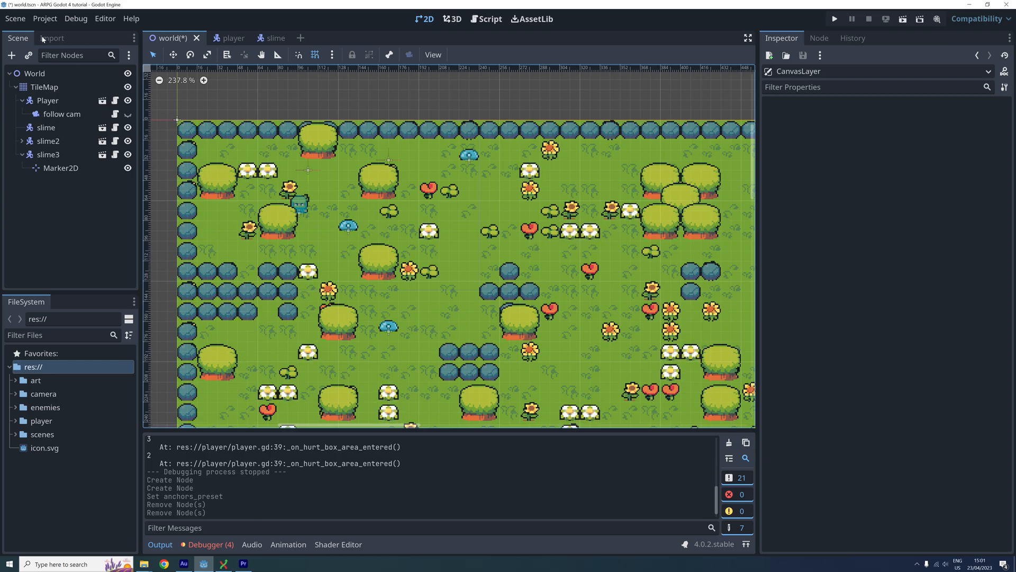
Create a new scene with an HBoxContainer root, found by searching 'container'.
{"action": "left_click", "coordinate": [15, 20]}
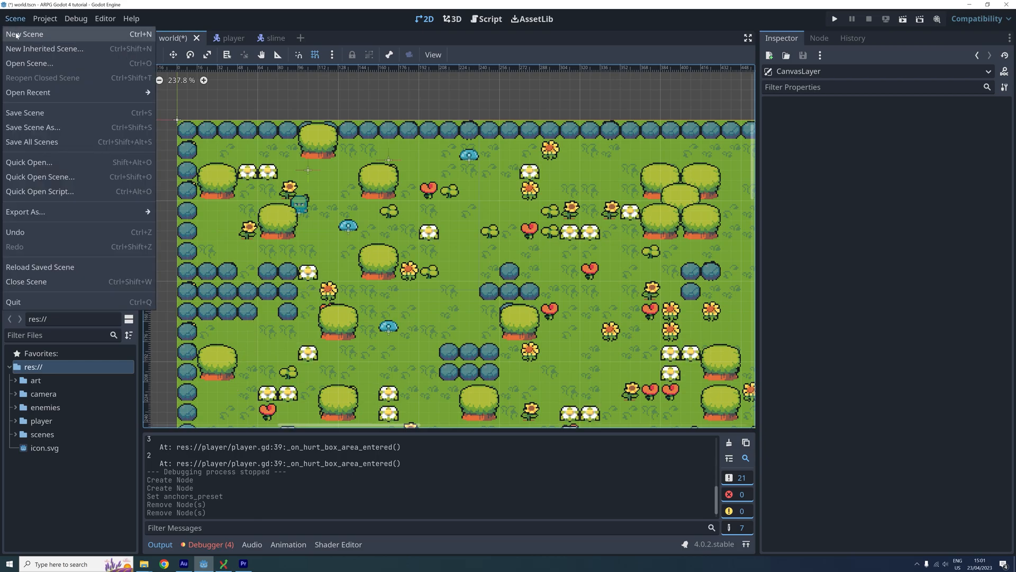
{"action": "left_click", "coordinate": [30, 33]}
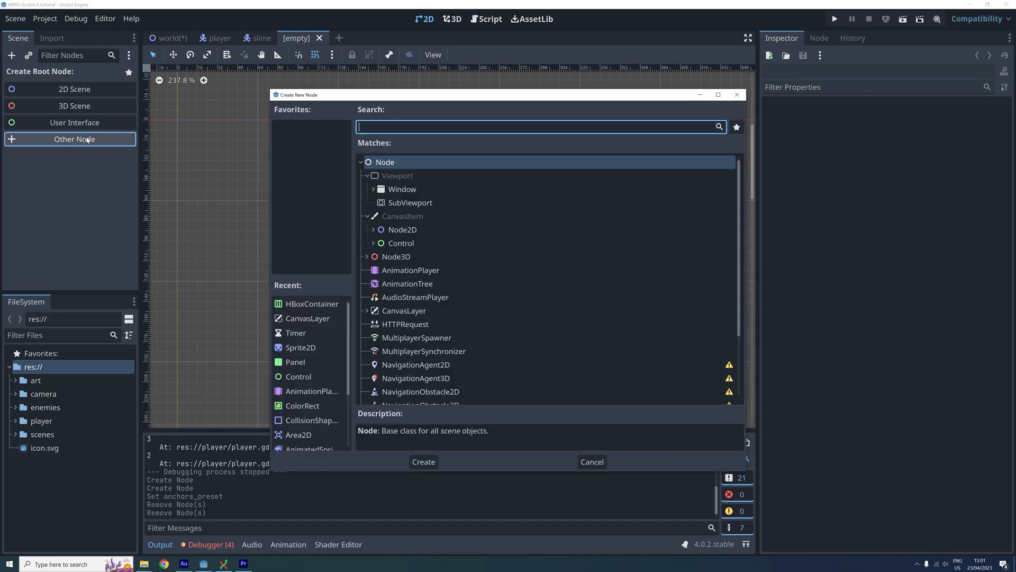
{"action": "type", "text": "container"}
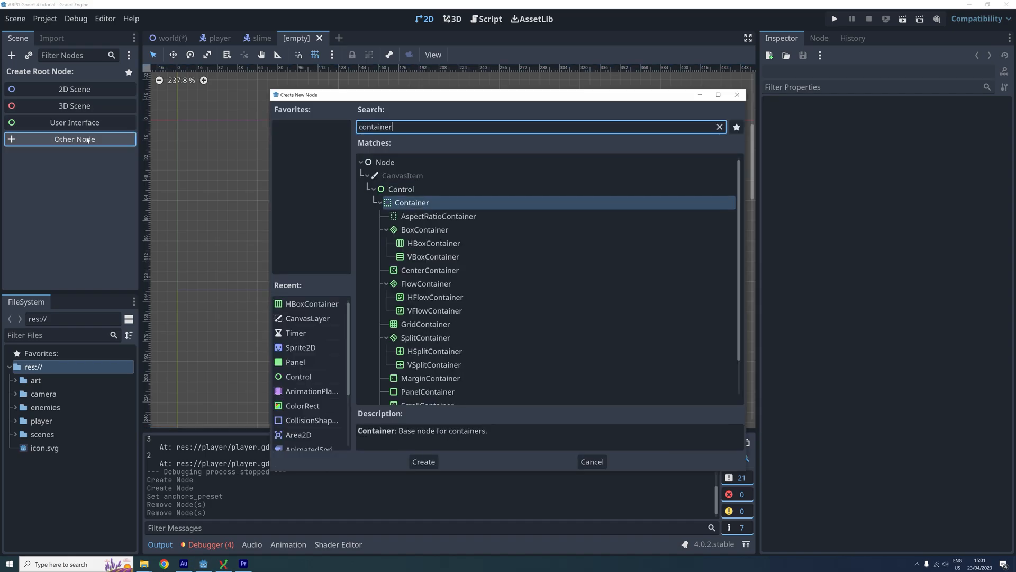
{"action": "left_click", "coordinate": [434, 243]}
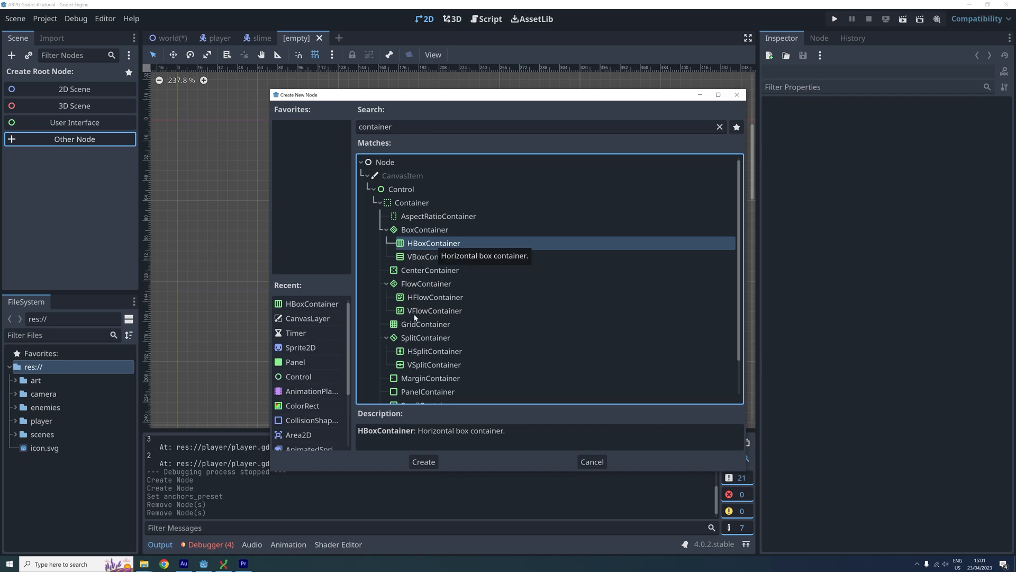
{"action": "left_click", "coordinate": [424, 462]}
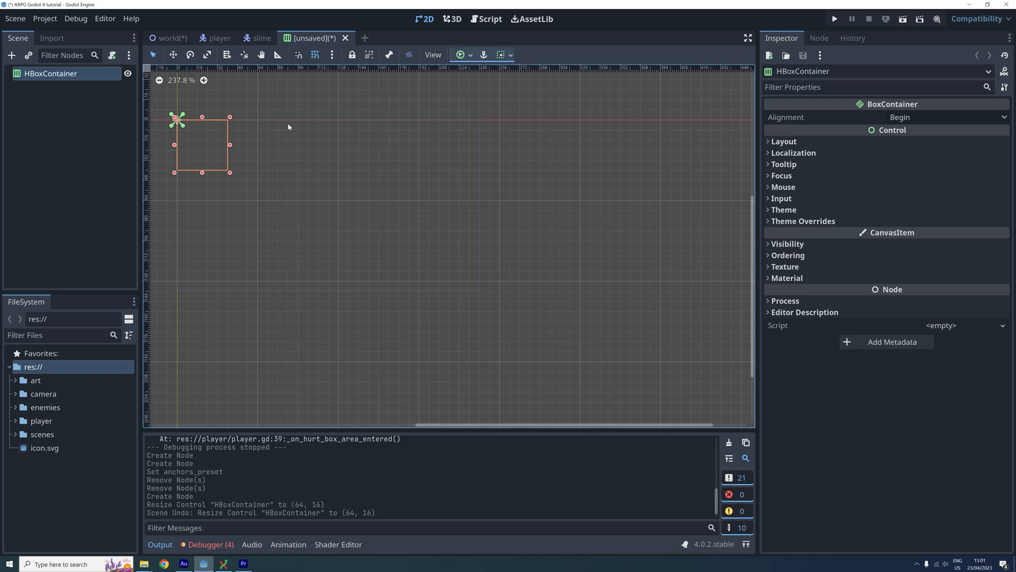
{"action": "mouse_move", "coordinate": [181, 142]}
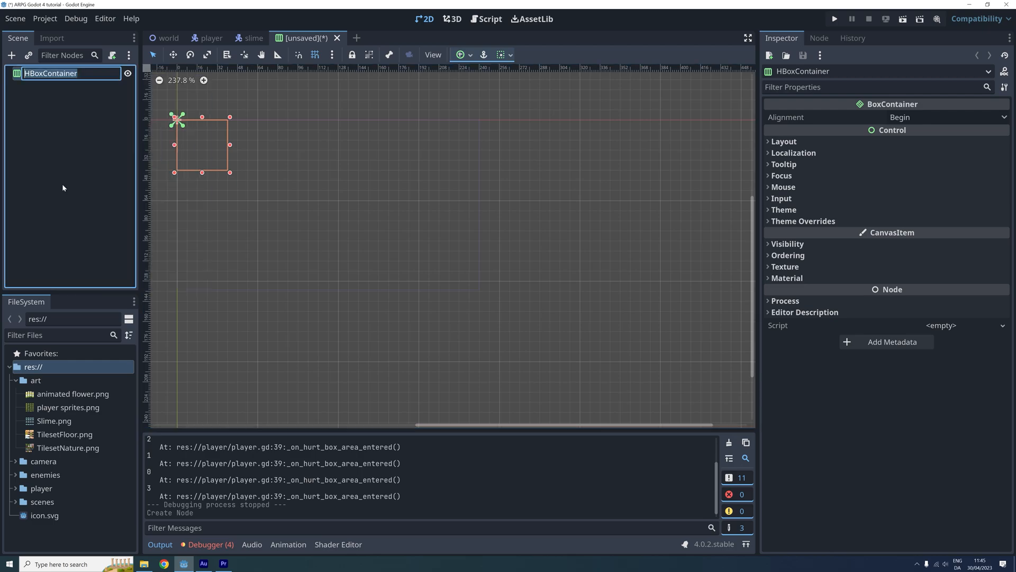
Save the scene as hearts_container.tscn inside a newly created gui folder.
{"action": "type", "text": "hearts"}
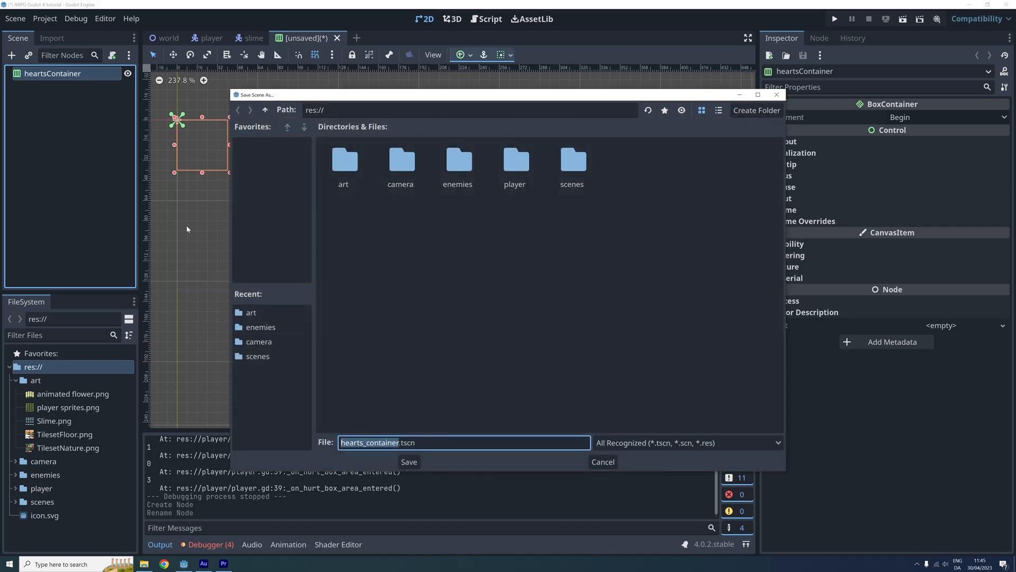
{"action": "left_click", "coordinate": [756, 110]}
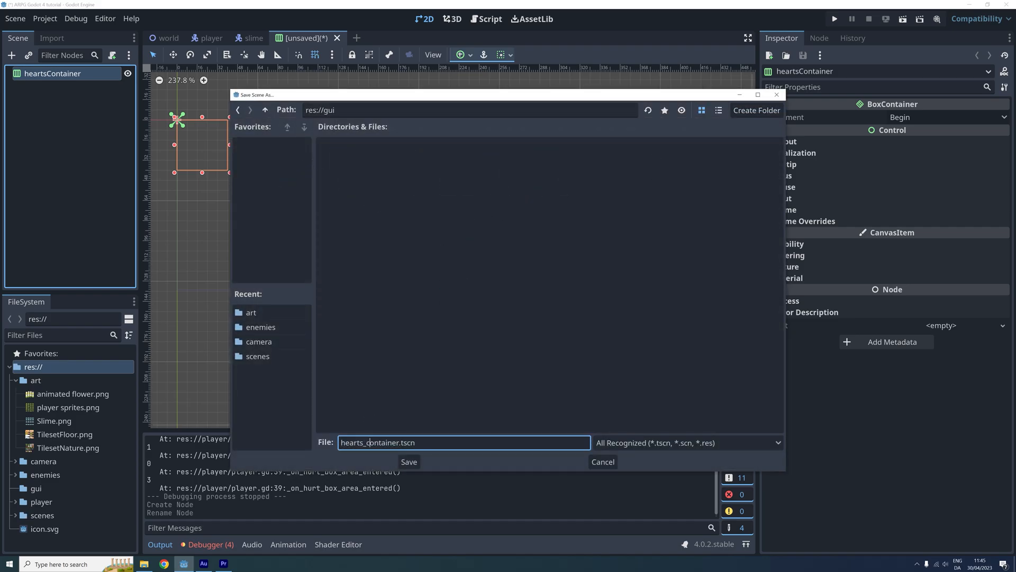
{"action": "left_click", "coordinate": [409, 461]}
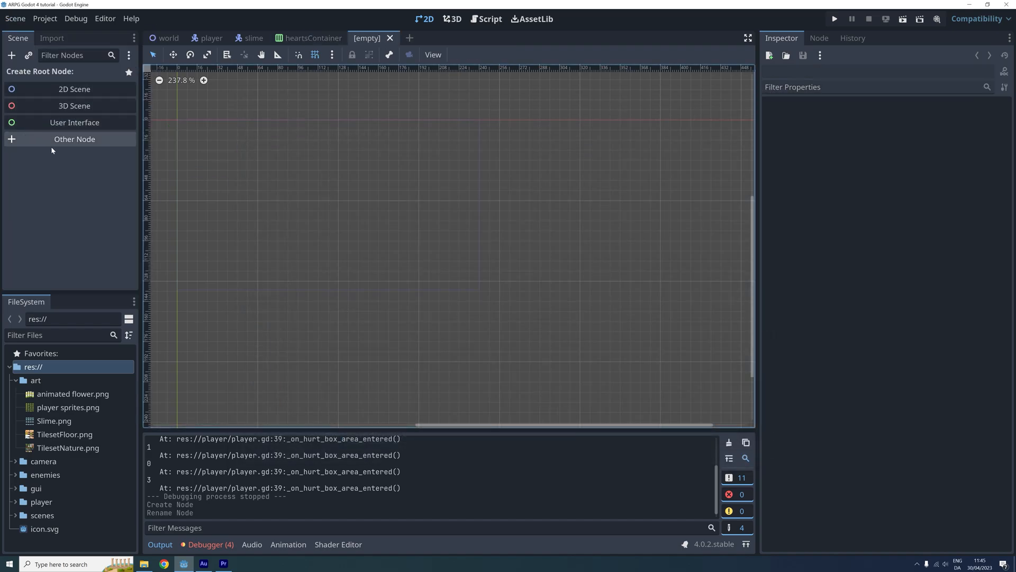
Create a new scene with a Panel as its root node.
{"action": "left_click", "coordinate": [75, 139]}
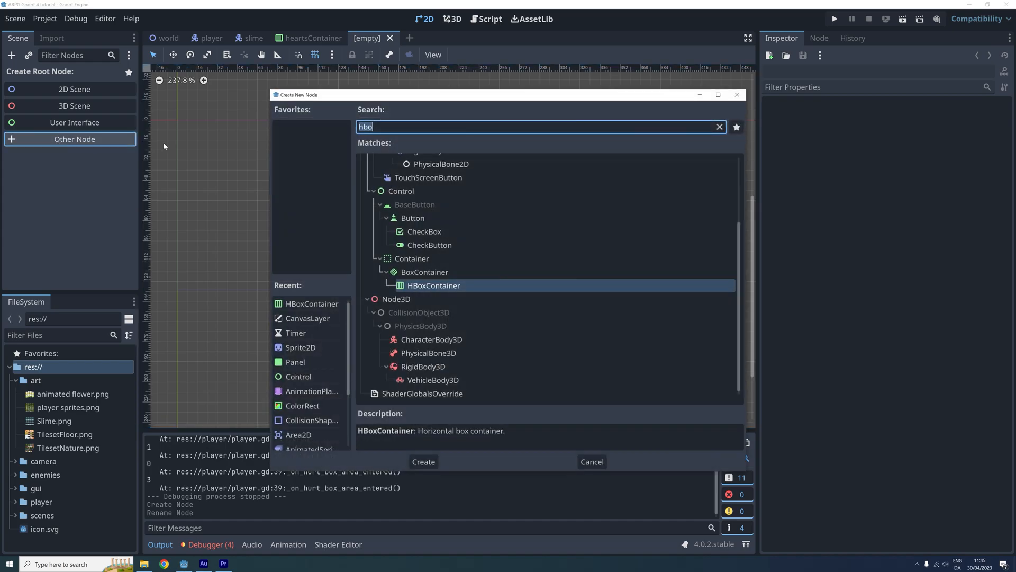
{"action": "type", "text": "panel"}
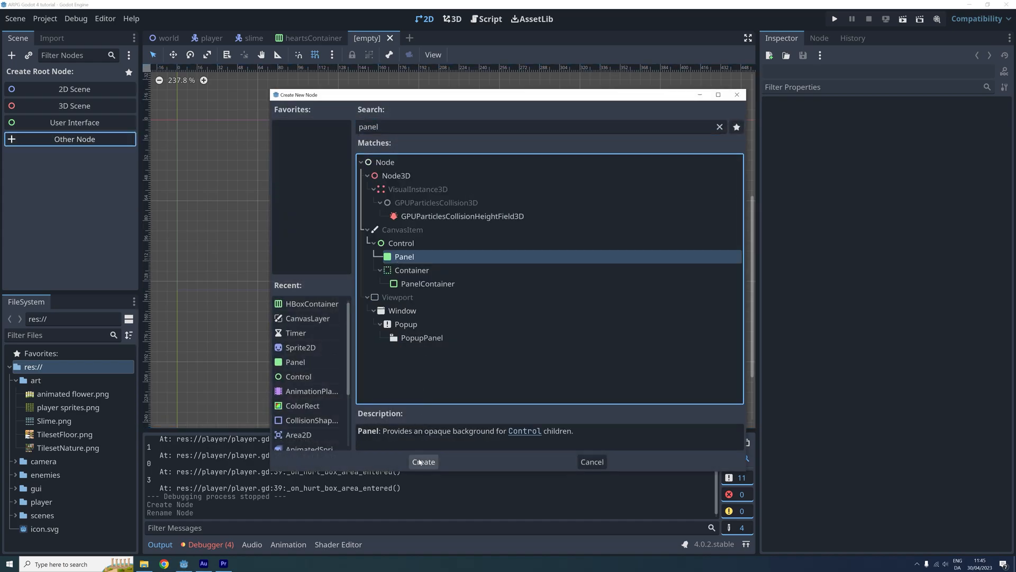
{"action": "left_click", "coordinate": [423, 461]}
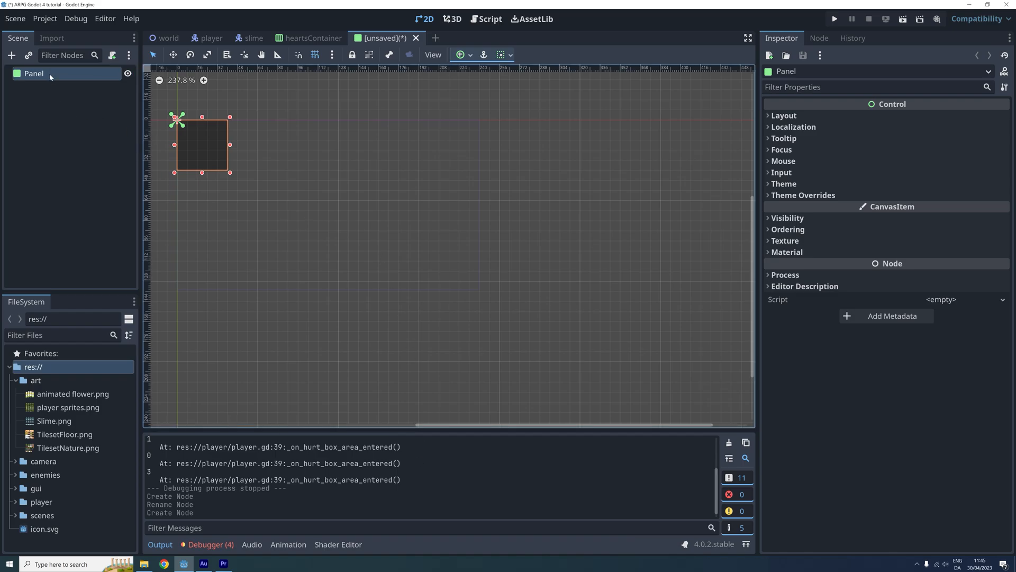
Add a Sprite2D child under the Panel and give it the Heart.png texture.
{"action": "type", "text": "spri"}
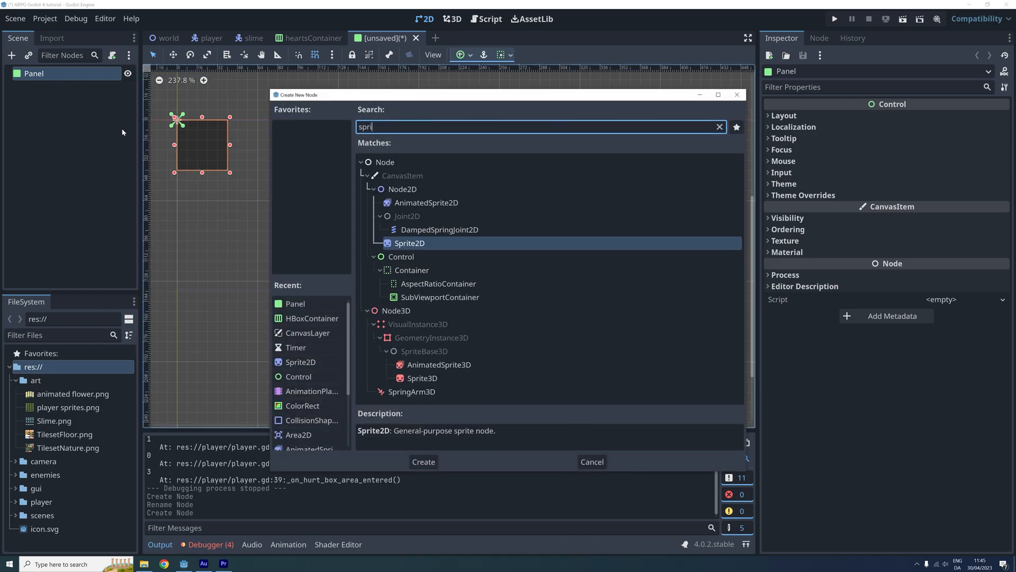
{"action": "left_click", "coordinate": [424, 462]}
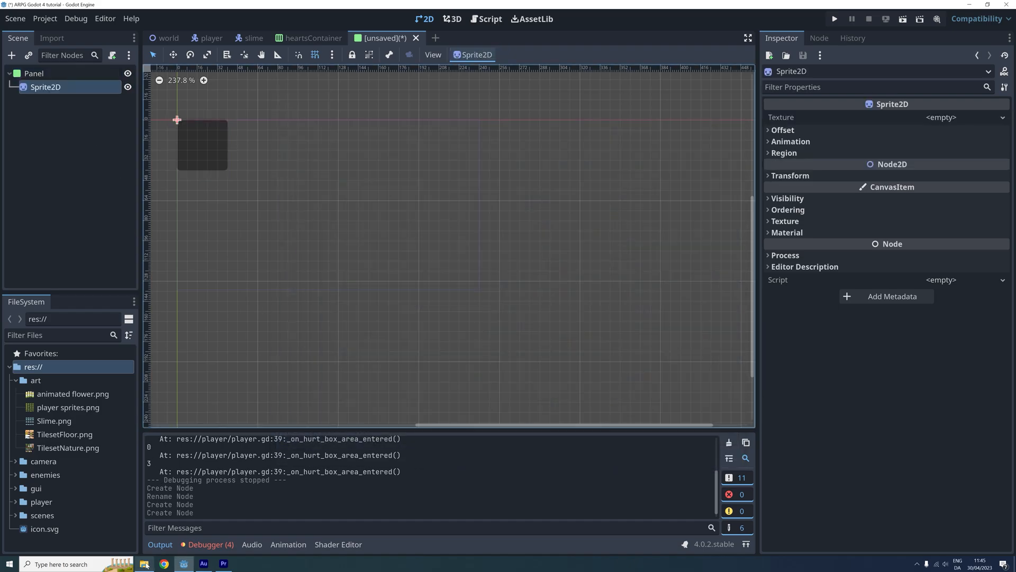
{"action": "left_click", "coordinate": [147, 563]}
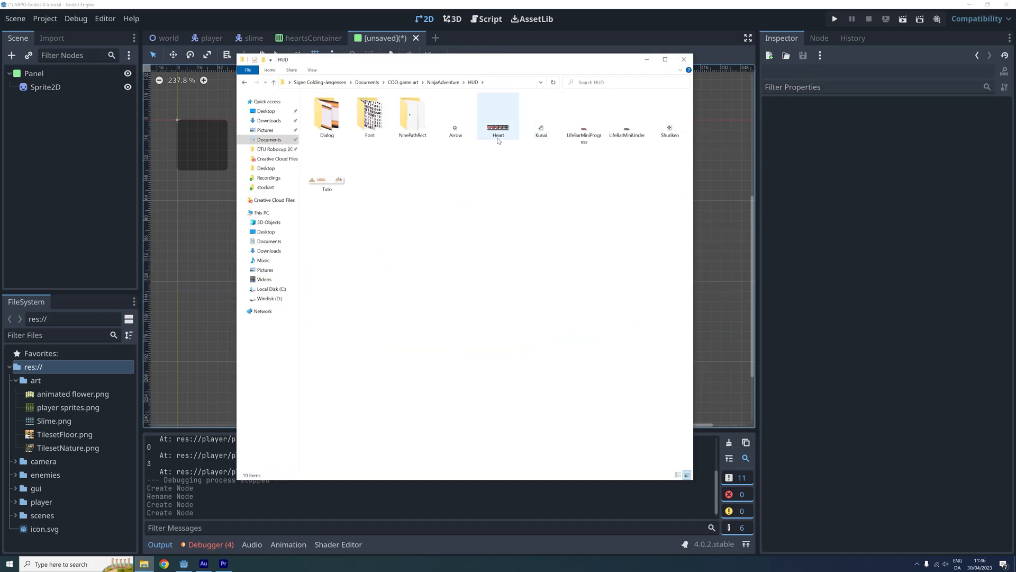
{"action": "left_click", "coordinate": [684, 60]}
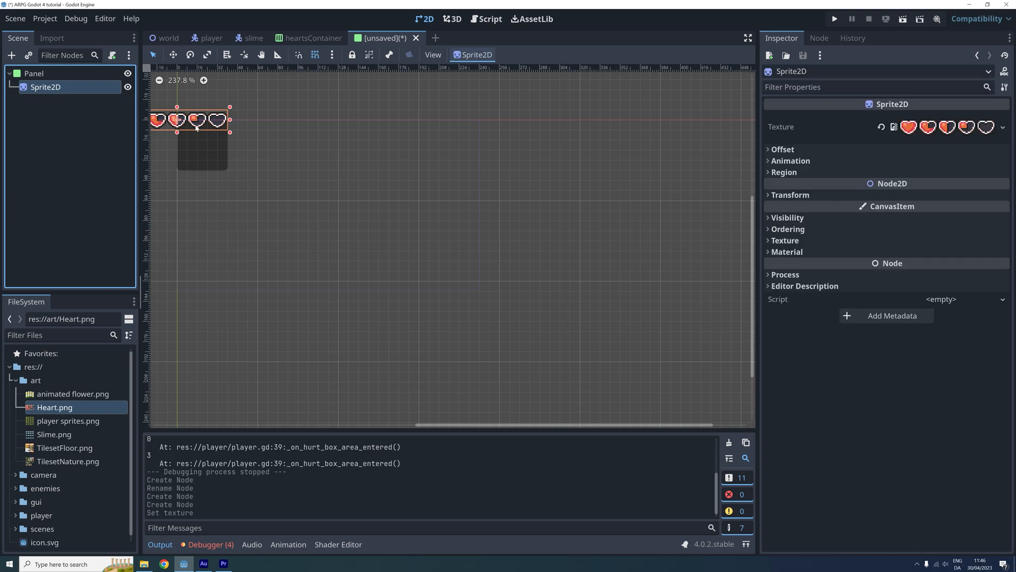
Set the heart Sprite2D's Hframes to 5, uncheck Centered, and reselect the Panel.
{"action": "left_click", "coordinate": [791, 161]}
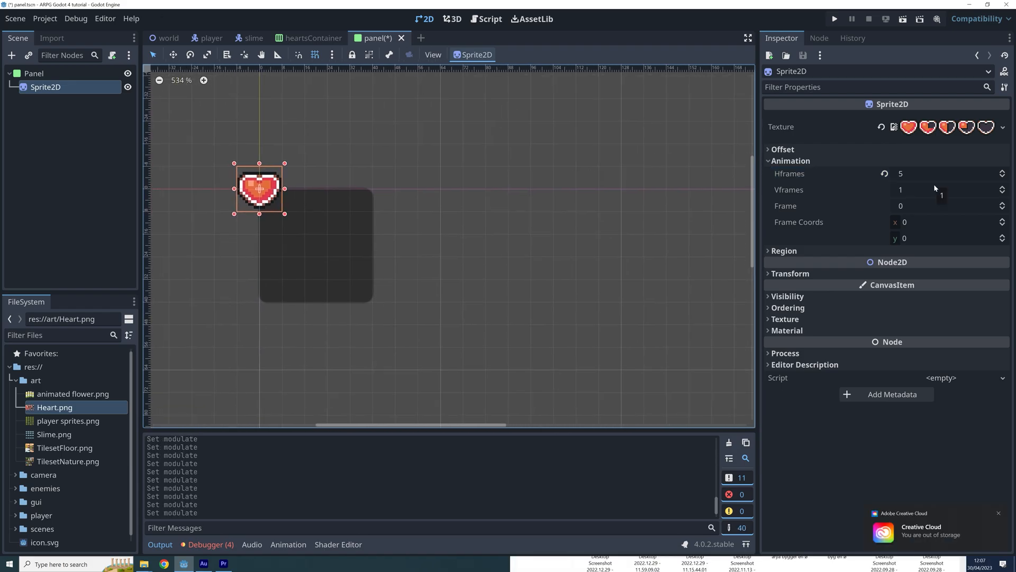
{"action": "left_click", "coordinate": [774, 149]}
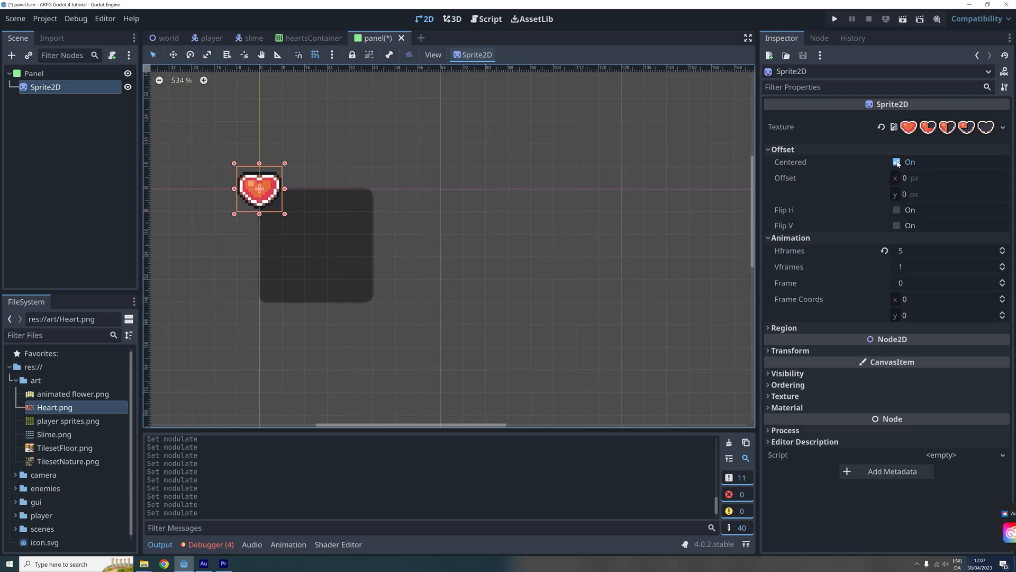
{"action": "left_click", "coordinate": [897, 162]}
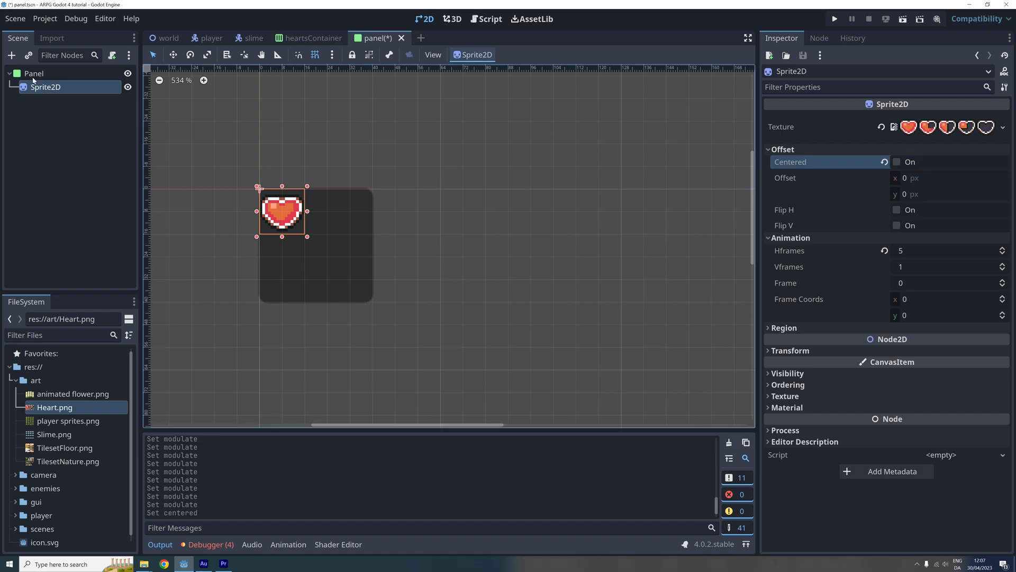
{"action": "left_click", "coordinate": [32, 73]}
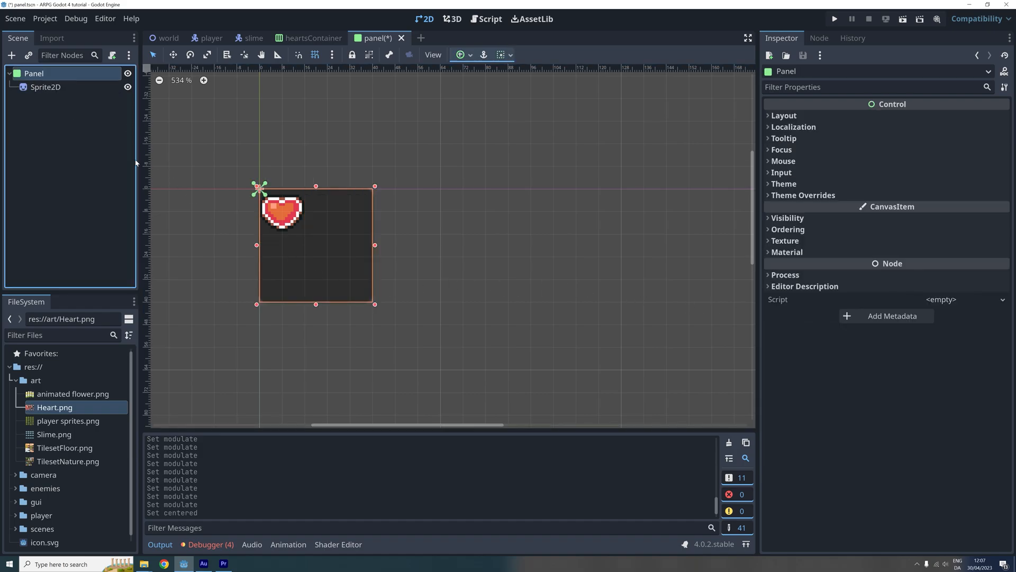
{"action": "mouse_move", "coordinate": [250, 271]}
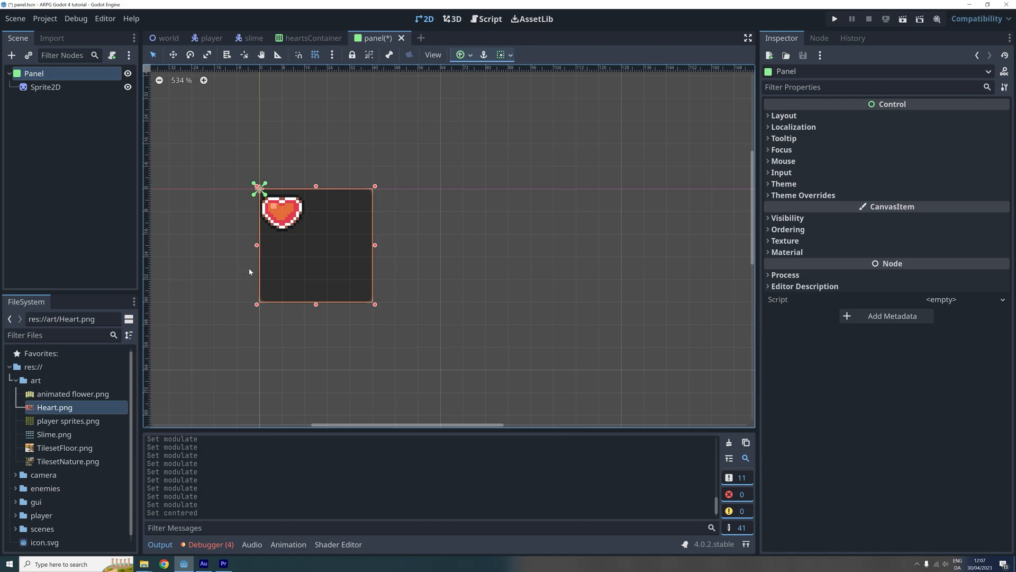
{"action": "mouse_move", "coordinate": [342, 208]}
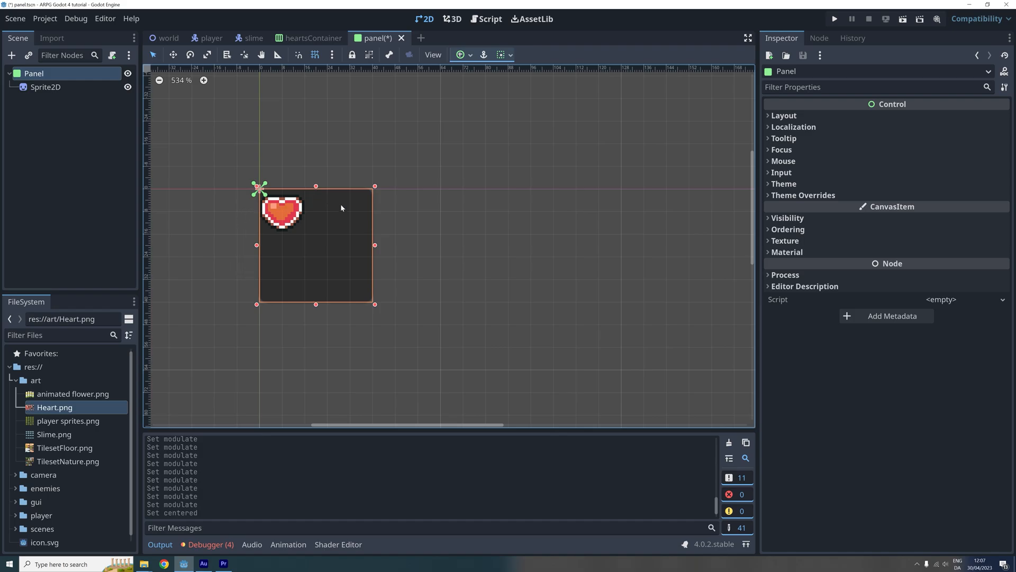
{"action": "mouse_move", "coordinate": [340, 182]}
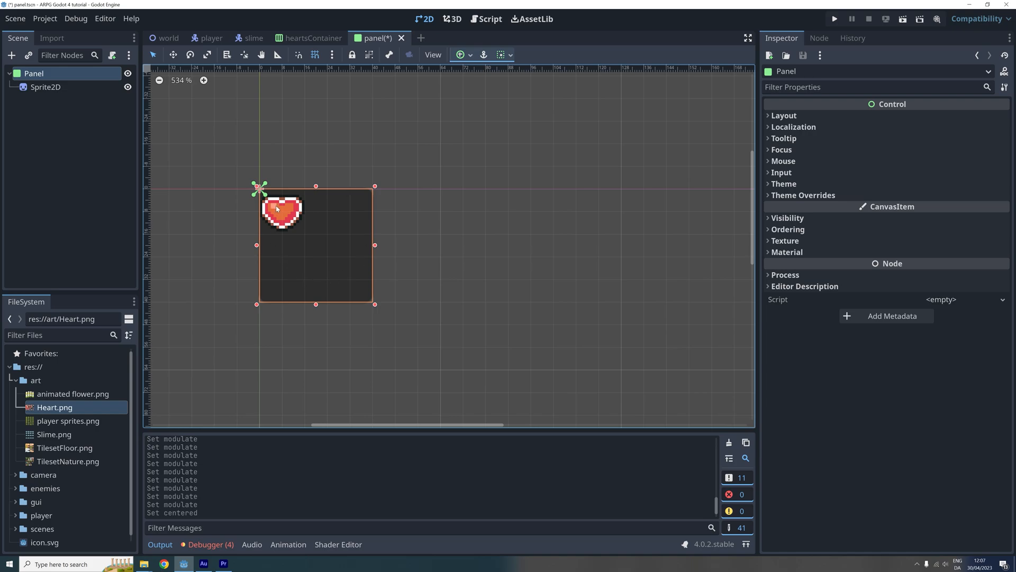
{"action": "mouse_move", "coordinate": [774, 223]}
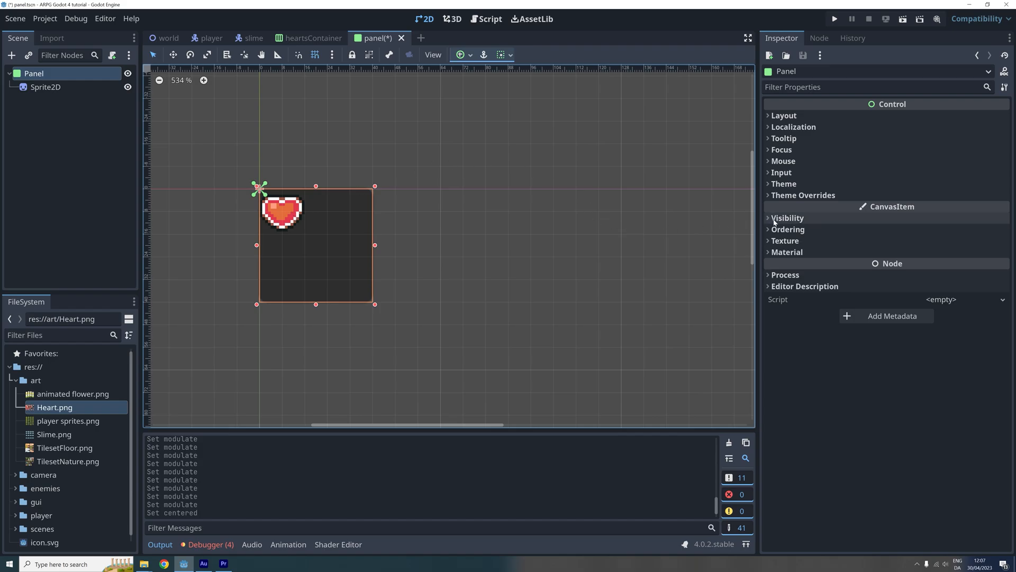
Set the Panel's Visibility Self Modulate alpha to 0 so only the heart shows.
{"action": "left_click", "coordinate": [788, 218]}
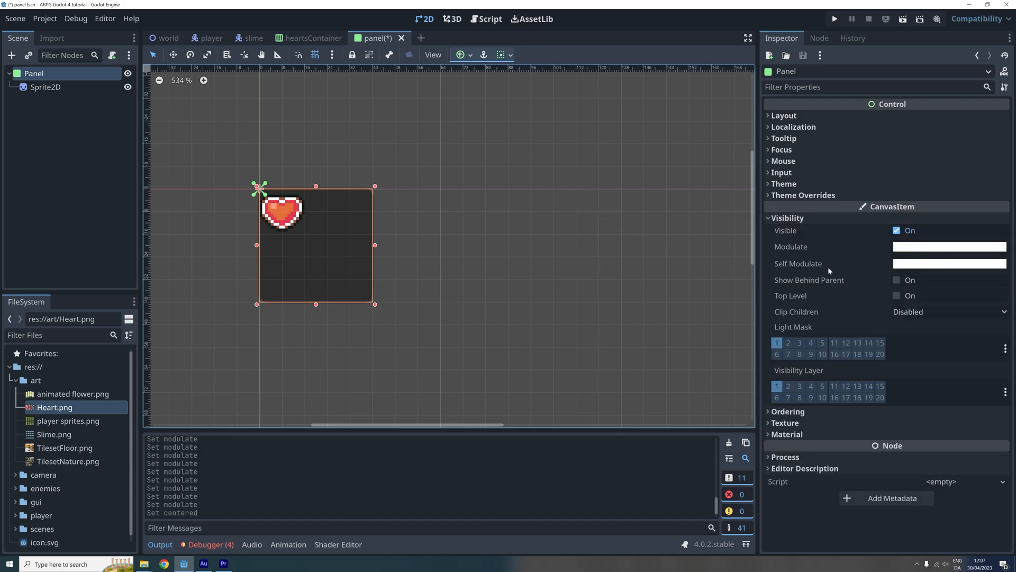
{"action": "left_click", "coordinate": [949, 246]}
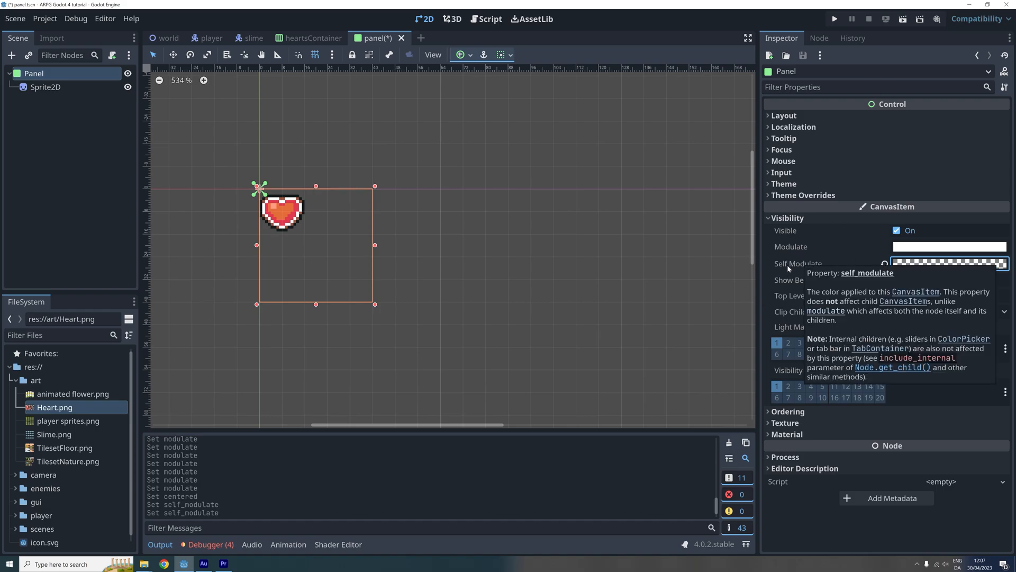
{"action": "mouse_move", "coordinate": [601, 252]}
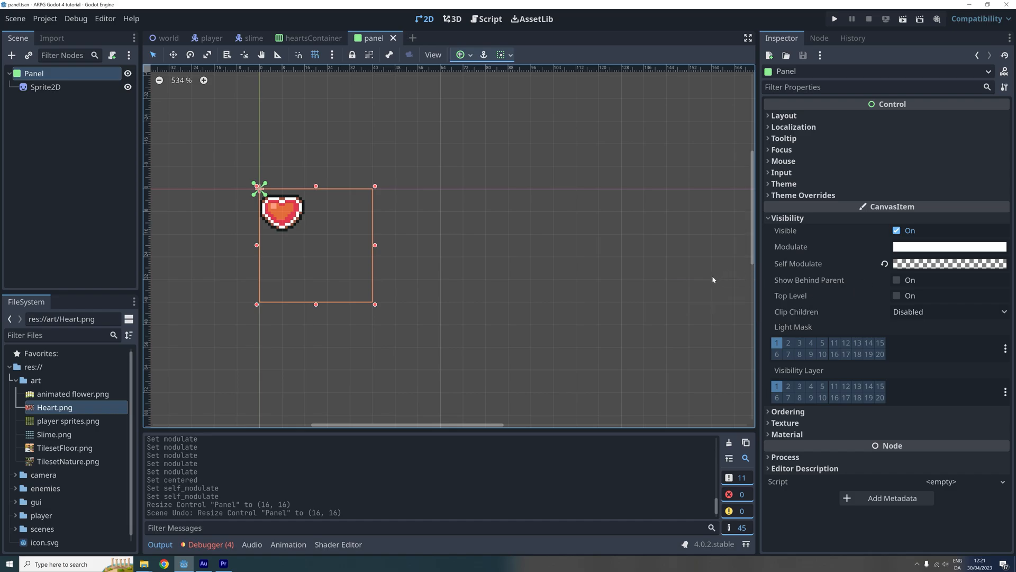
{"action": "mouse_move", "coordinate": [455, 299]}
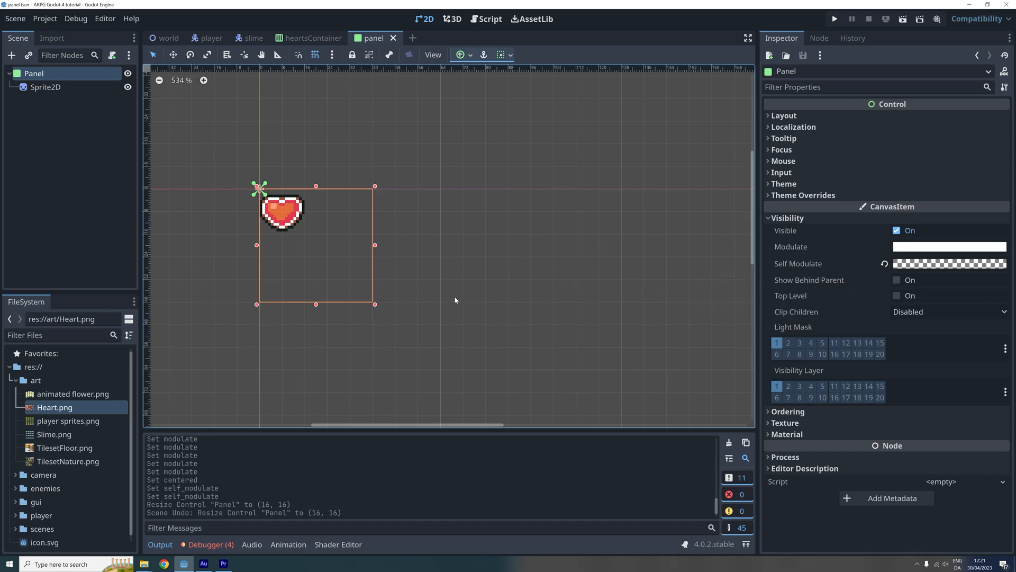
{"action": "mouse_move", "coordinate": [426, 310]}
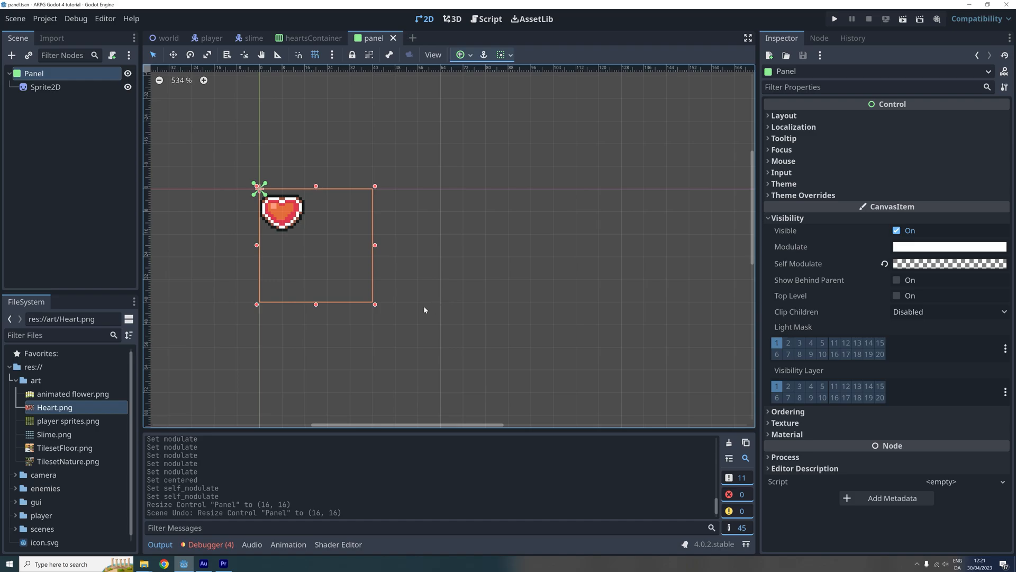
{"action": "mouse_move", "coordinate": [421, 309]}
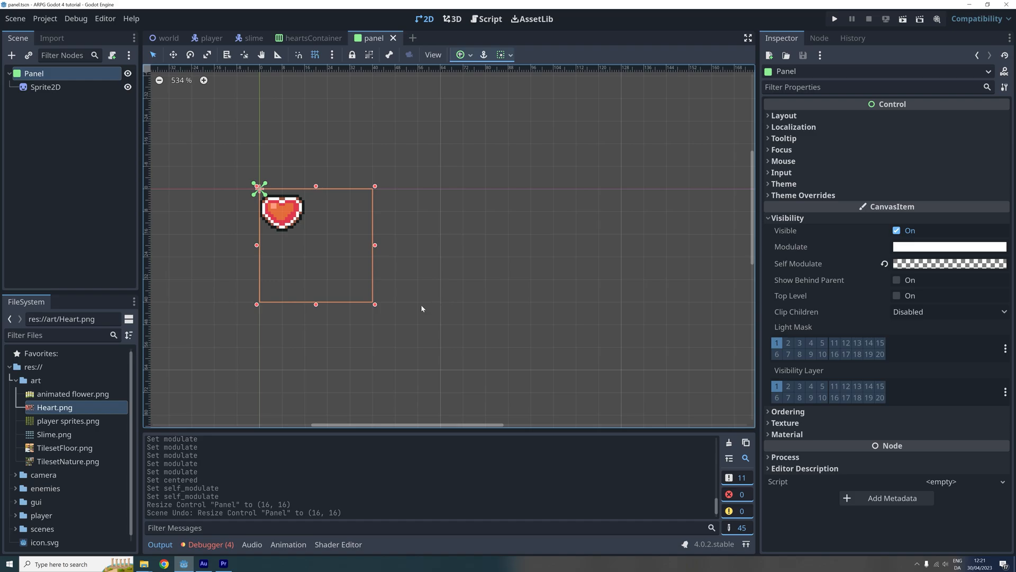
{"action": "mouse_move", "coordinate": [373, 305]}
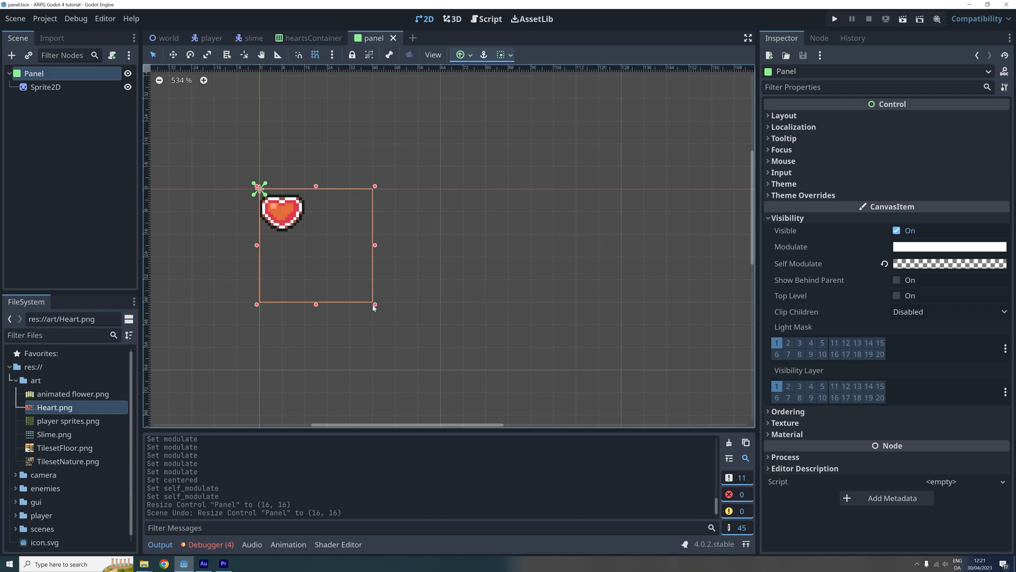
Drag the Panel's corner down to the heart's size, selecting the heart sprite, then Panel again.
{"action": "left_click_drag", "start_coordinate": [374, 305], "coordinate": [308, 236]}
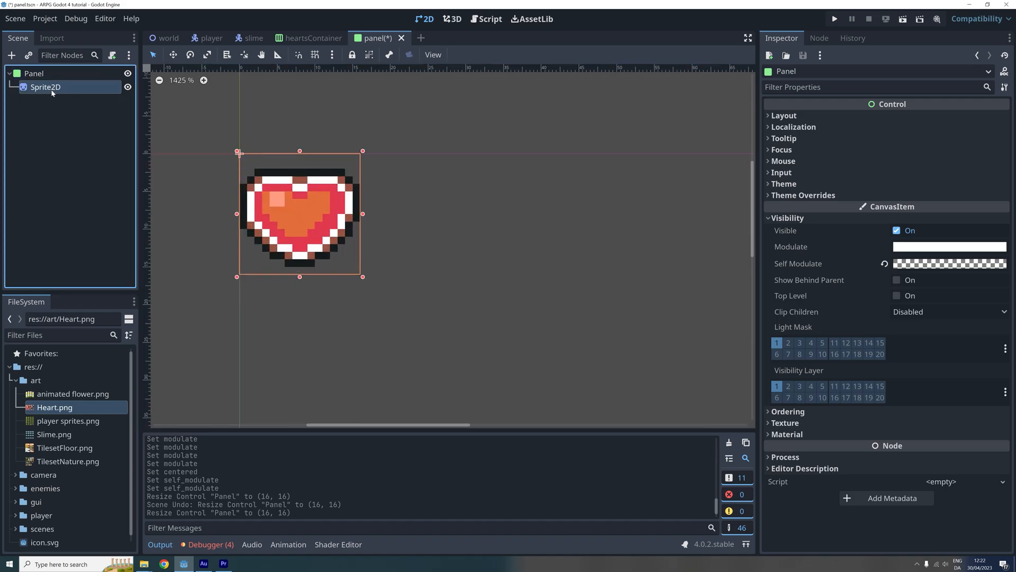
{"action": "left_click", "coordinate": [44, 87]}
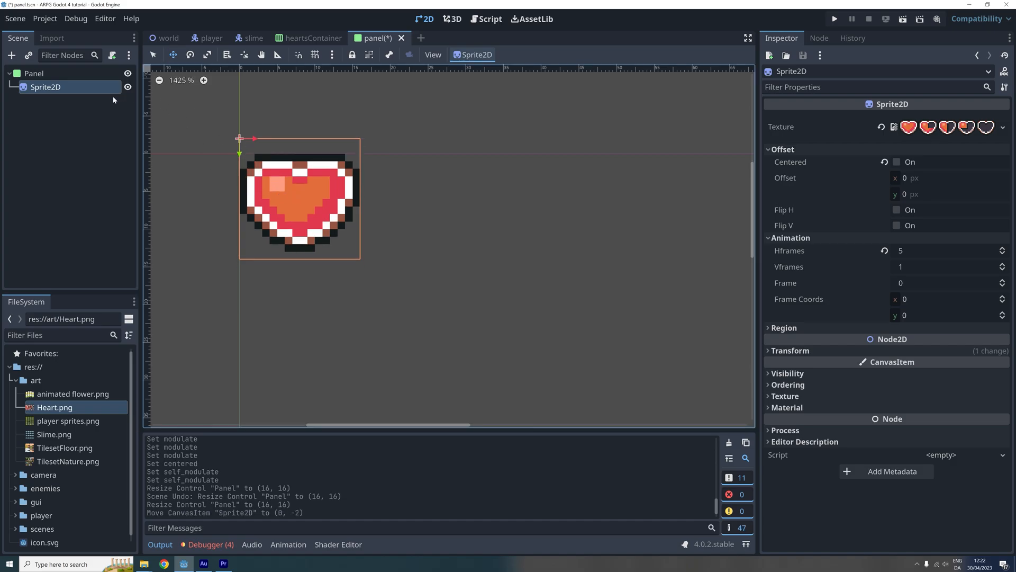
{"action": "left_click", "coordinate": [36, 73]}
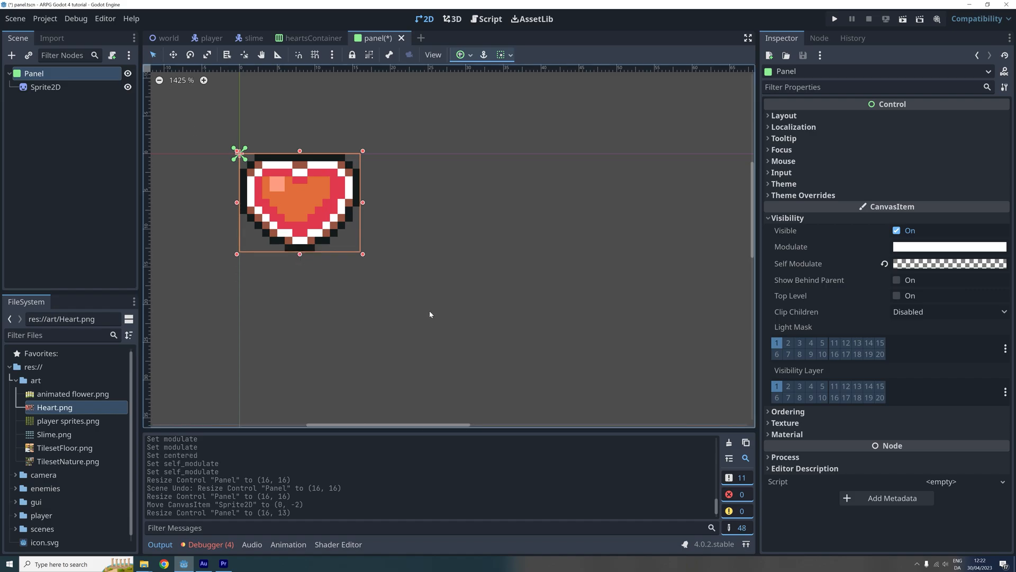
{"action": "mouse_move", "coordinate": [773, 119]}
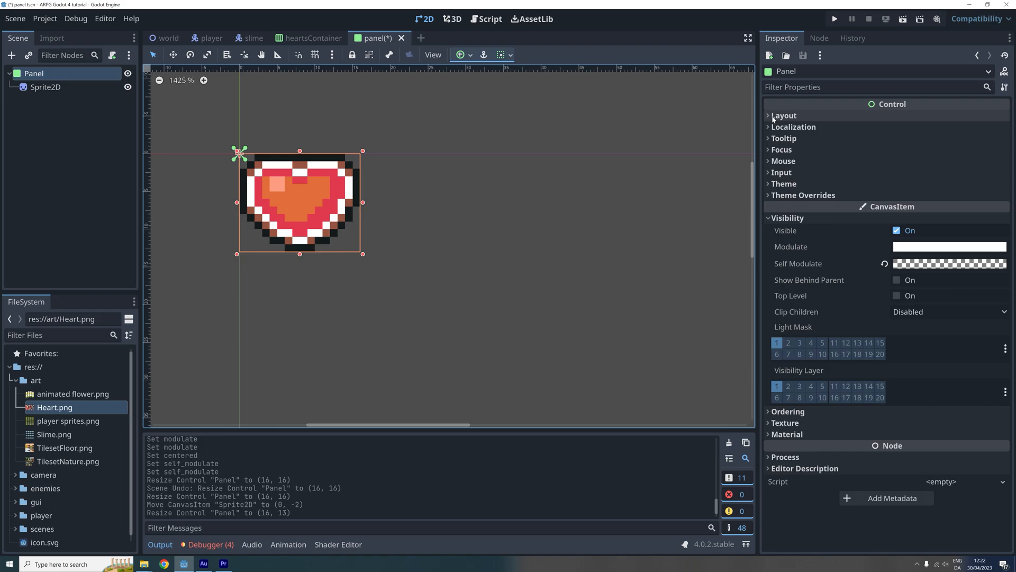
Give the Panel a 16×13 custom minimum size and rename the root node heartGui.
{"action": "left_click", "coordinate": [783, 115]}
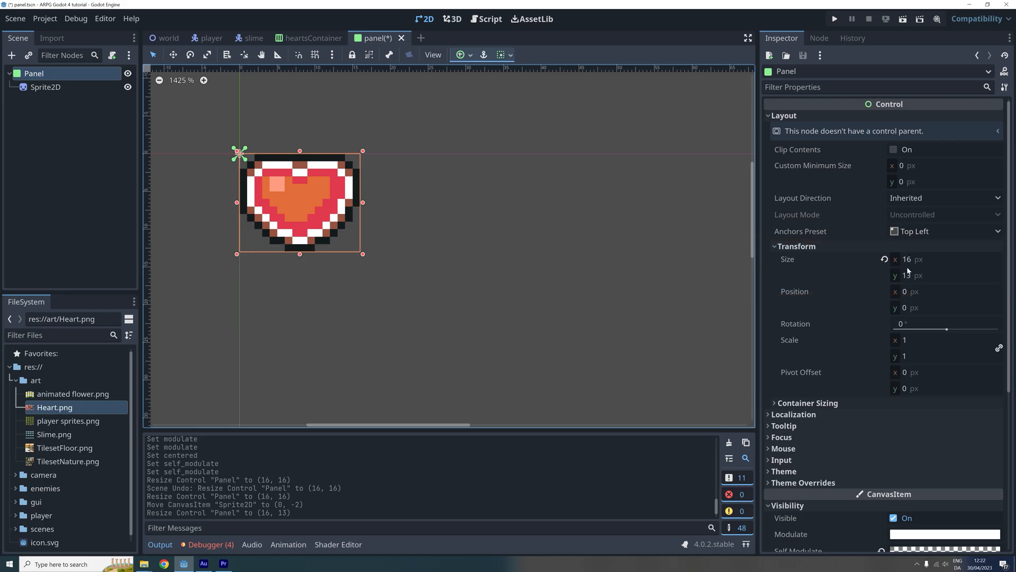
{"action": "left_click", "coordinate": [945, 165]}
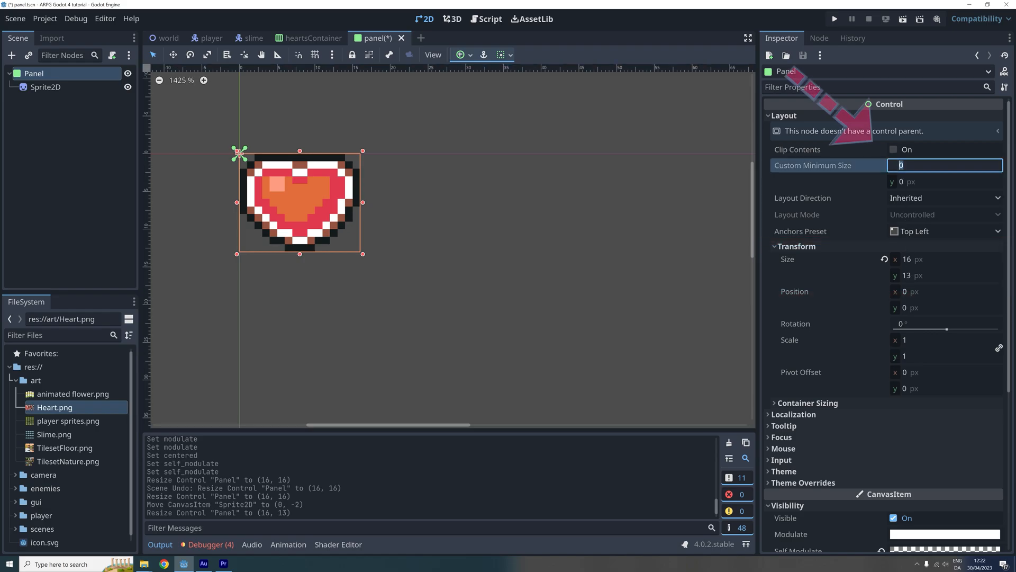
{"action": "type", "text": "16"}
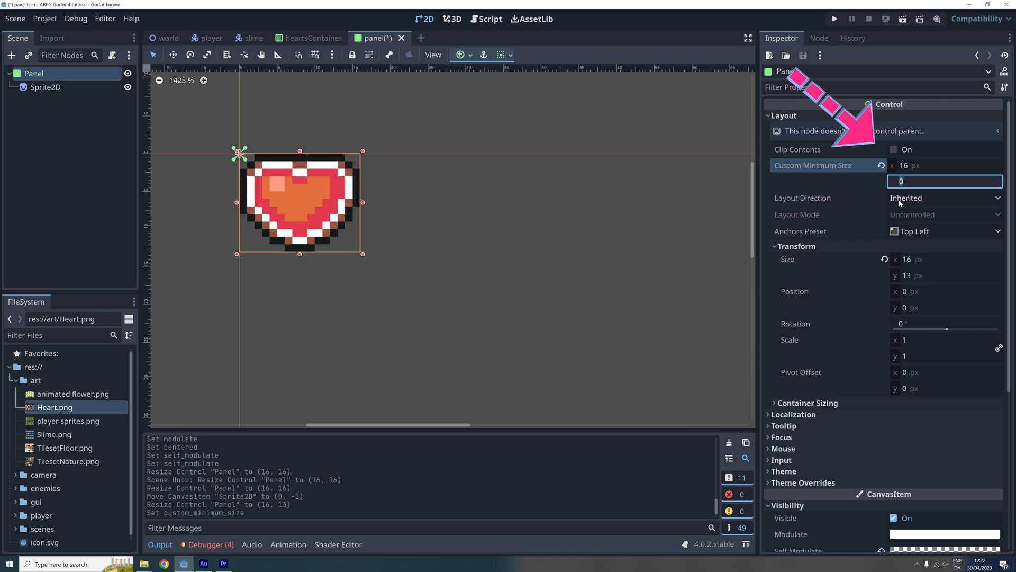
{"action": "type", "text": "13"}
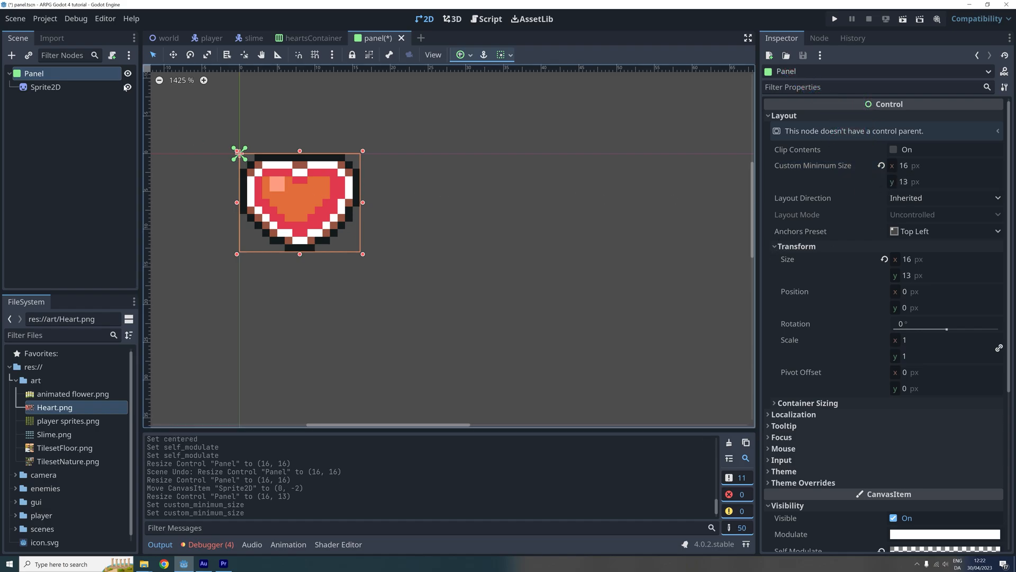
{"action": "double_click", "coordinate": [42, 73]}
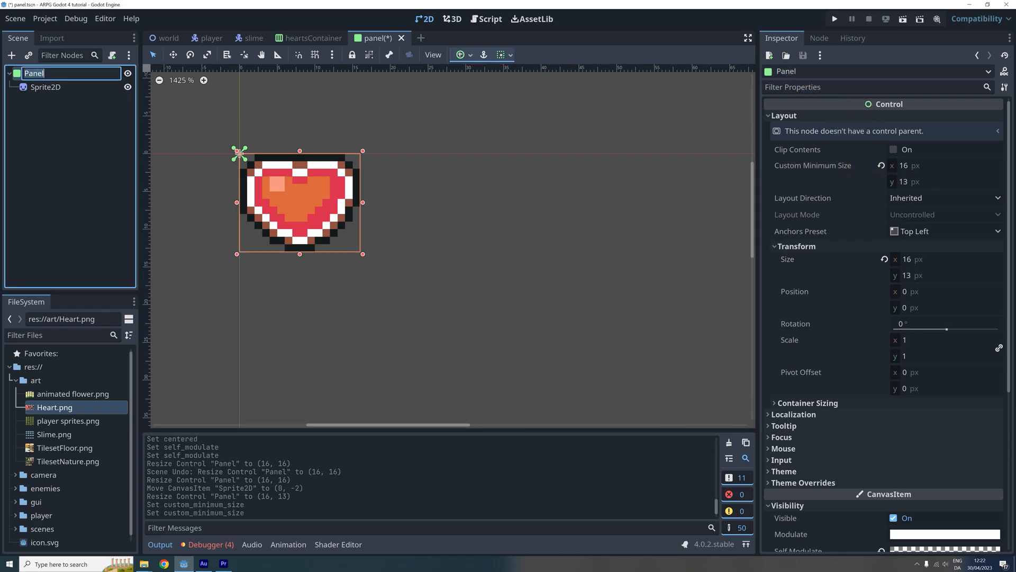
{"action": "type", "text": "heartGui"}
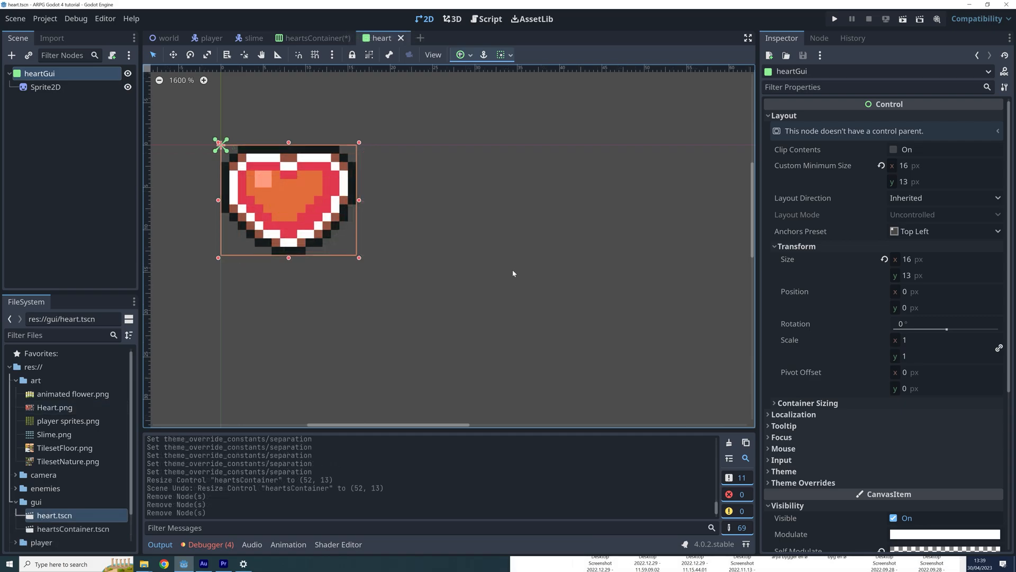
{"action": "mouse_move", "coordinate": [461, 348]}
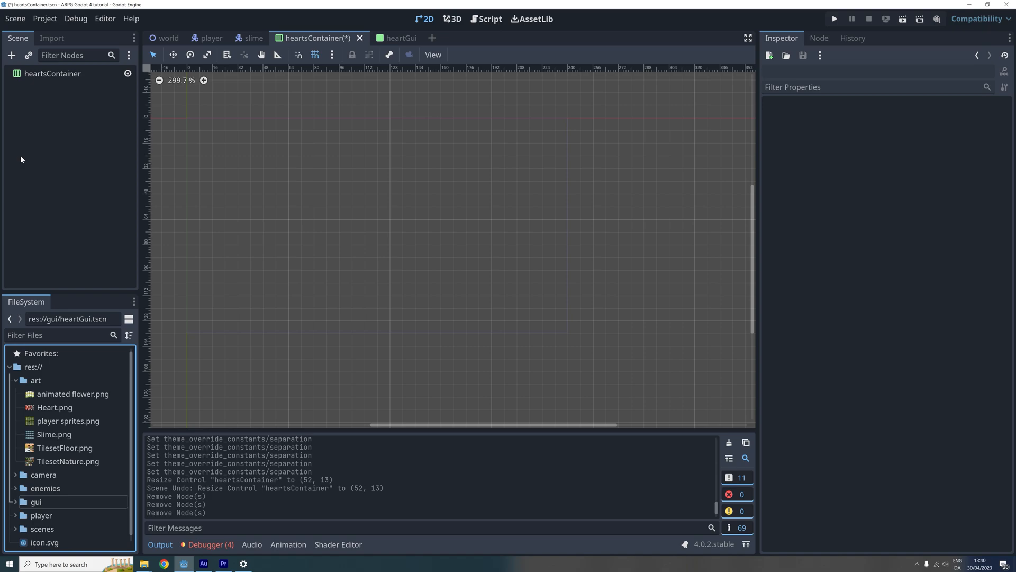
{"action": "mouse_move", "coordinate": [22, 154]}
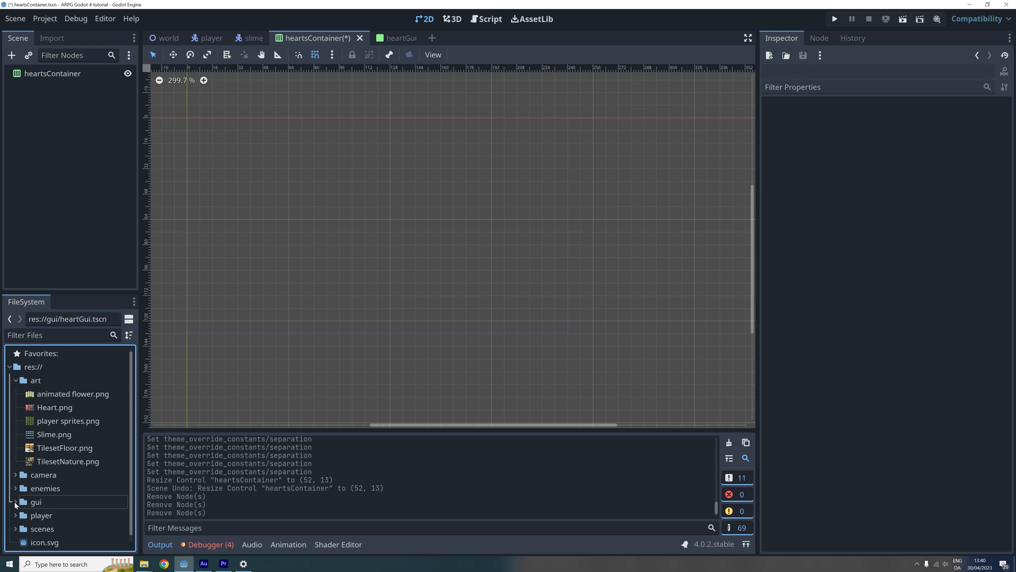
Expand the gui folder in the FileSystem dock to show the scene files.
{"action": "left_click", "coordinate": [12, 502]}
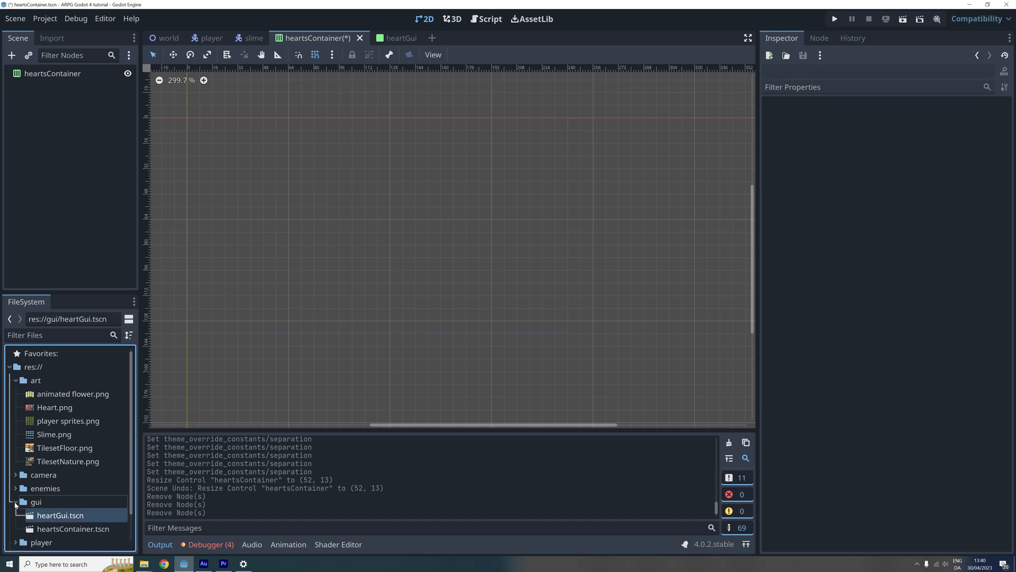
{"action": "mouse_move", "coordinate": [51, 503]}
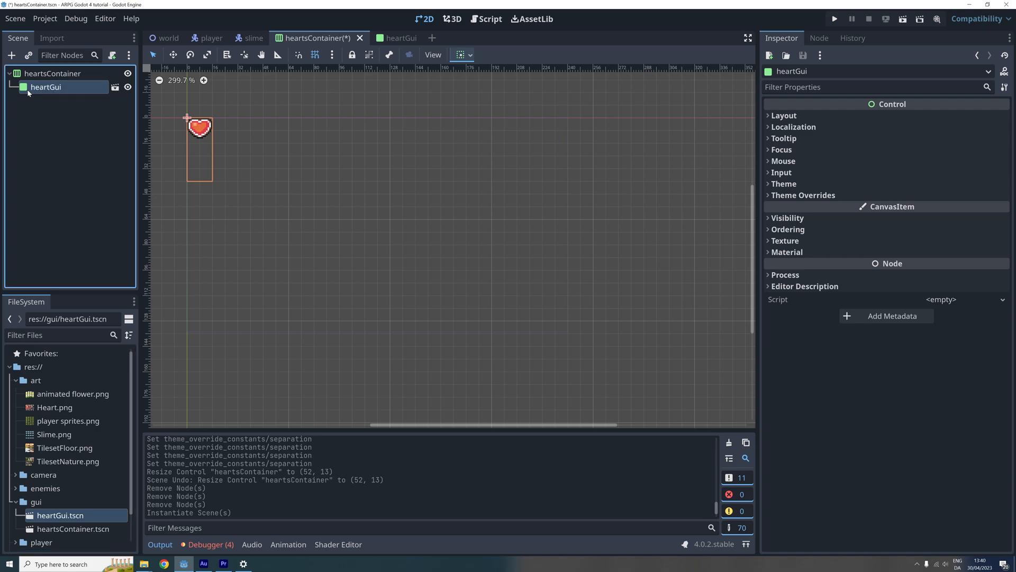
{"action": "mouse_move", "coordinate": [33, 152]}
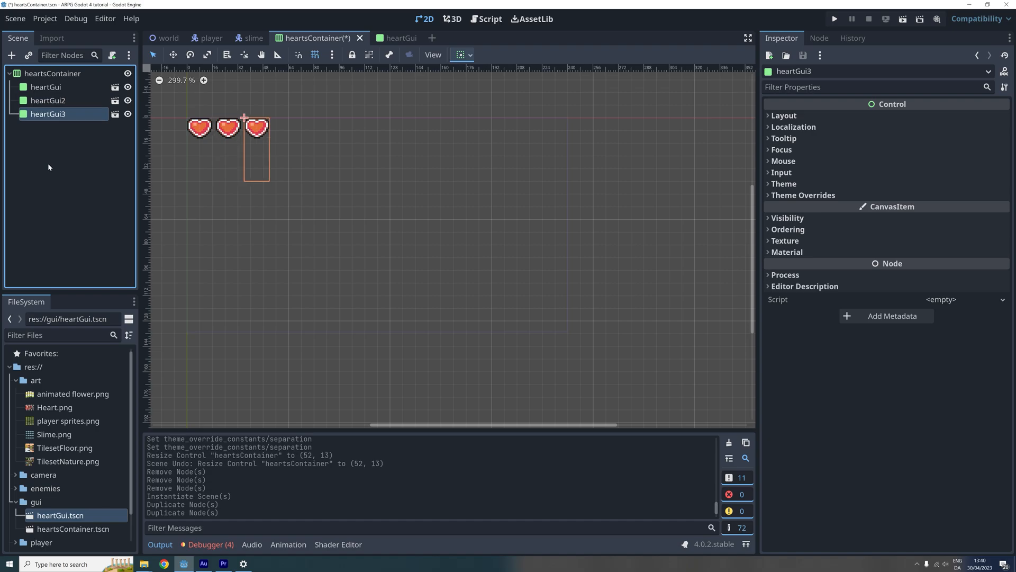
{"action": "mouse_move", "coordinate": [73, 111]}
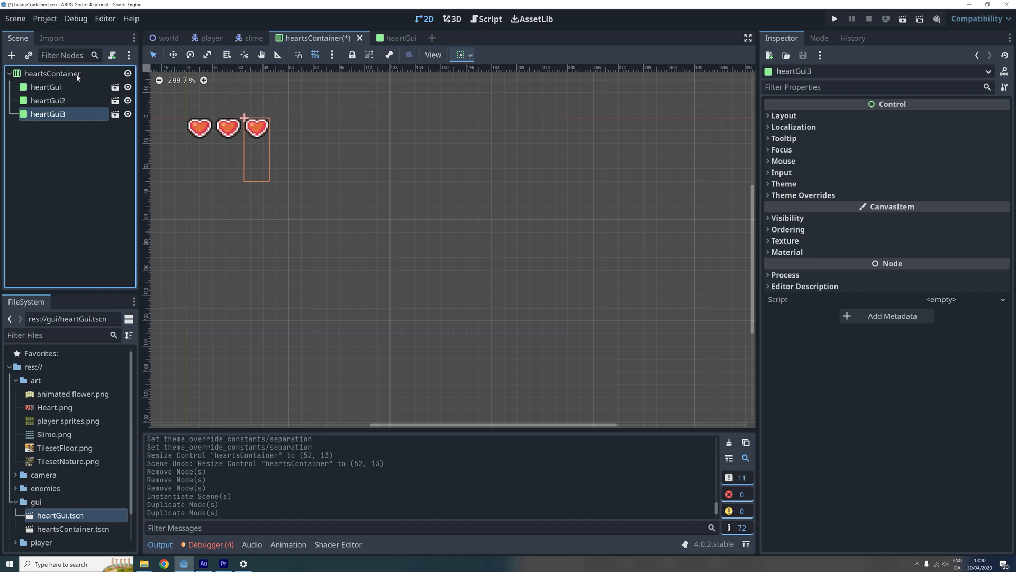
Select heartsContainer and enable its Separation constant override with a value of 2.
{"action": "left_click", "coordinate": [55, 74]}
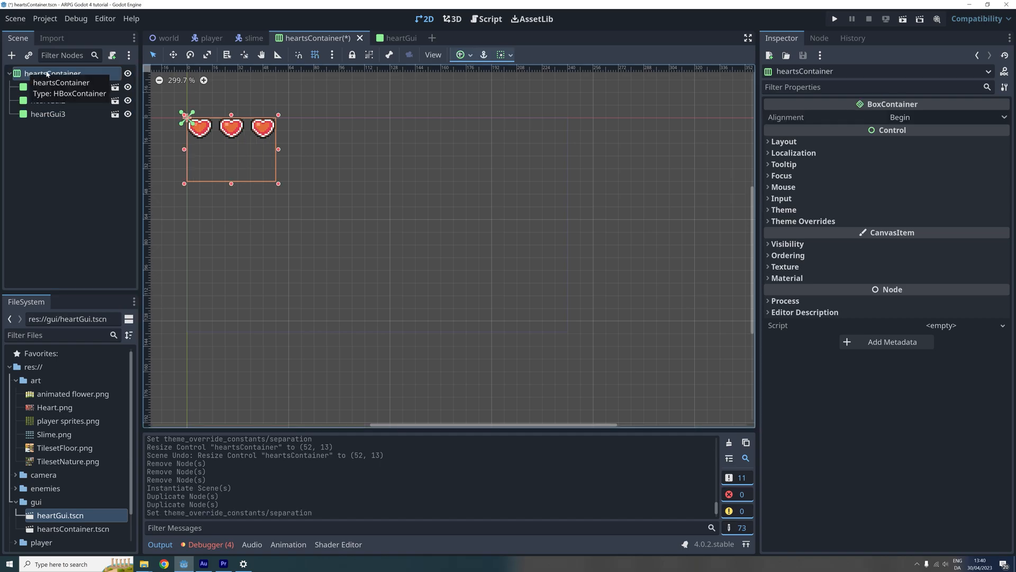
{"action": "mouse_move", "coordinate": [703, 211]}
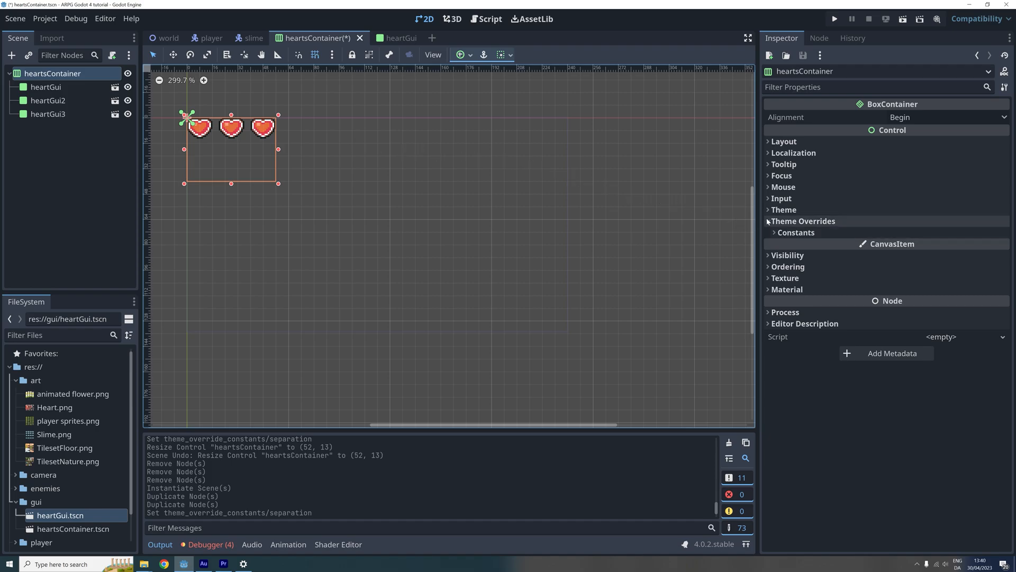
{"action": "left_click", "coordinate": [774, 233]}
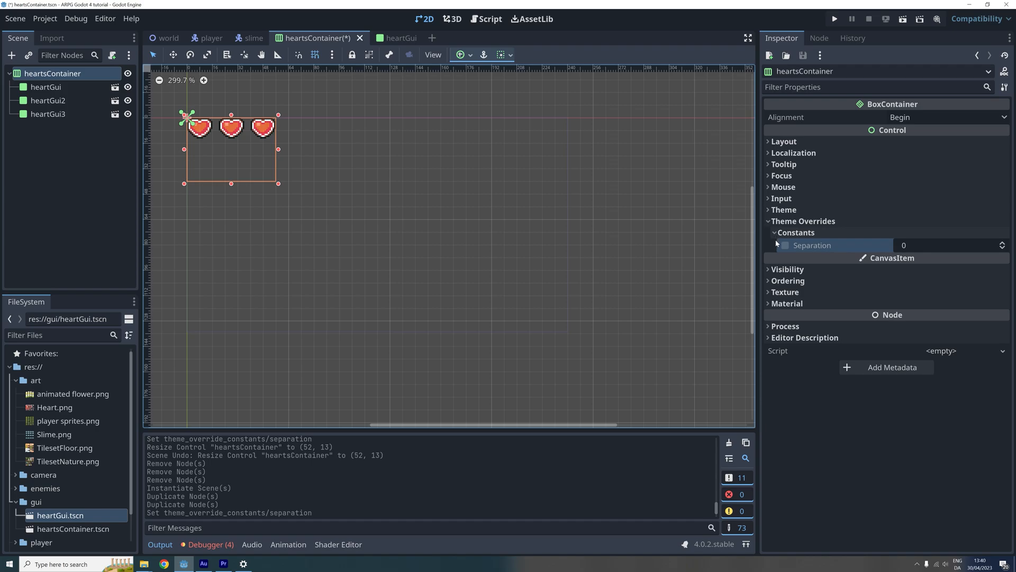
{"action": "left_click", "coordinate": [785, 245]}
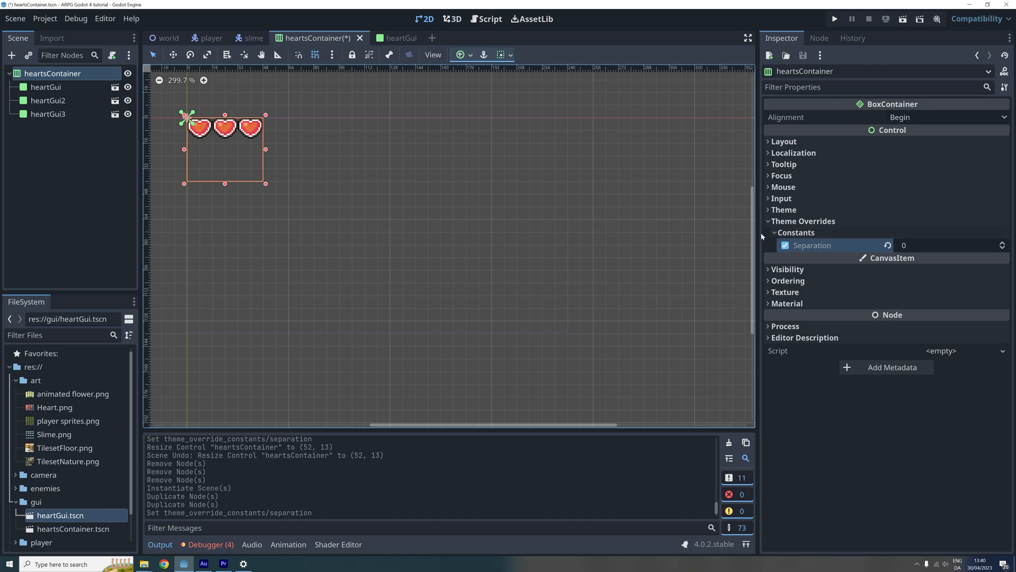
{"action": "type", "text": "2"}
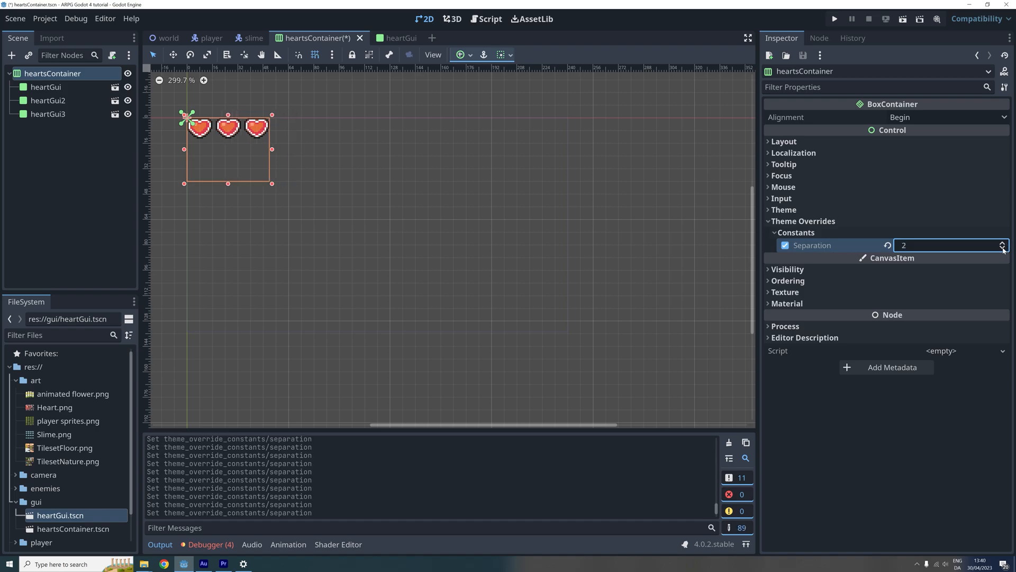
{"action": "left_click", "coordinate": [1002, 248]}
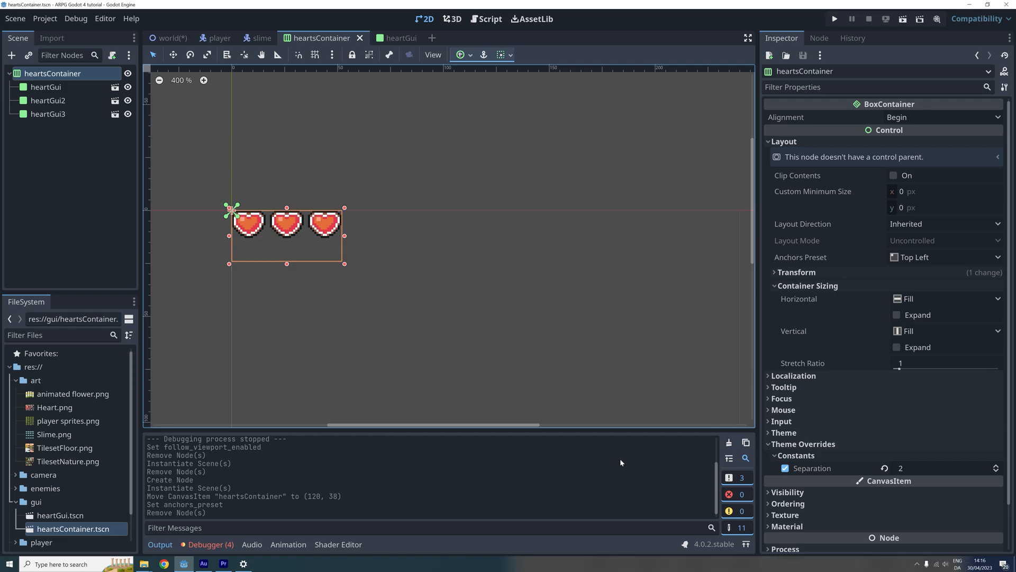
{"action": "mouse_move", "coordinate": [284, 314]}
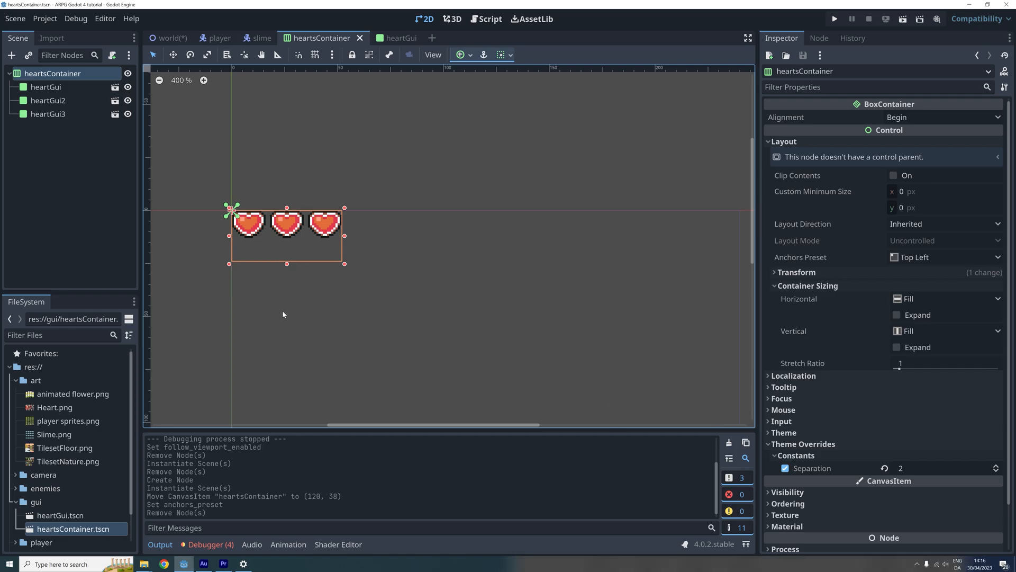
{"action": "mouse_move", "coordinate": [285, 308]}
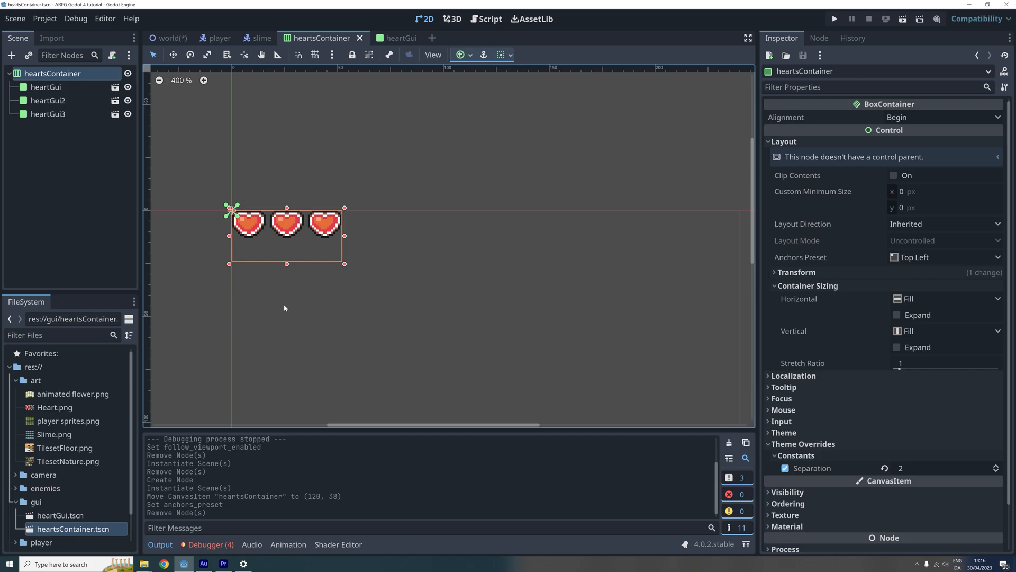
{"action": "mouse_move", "coordinate": [228, 183]}
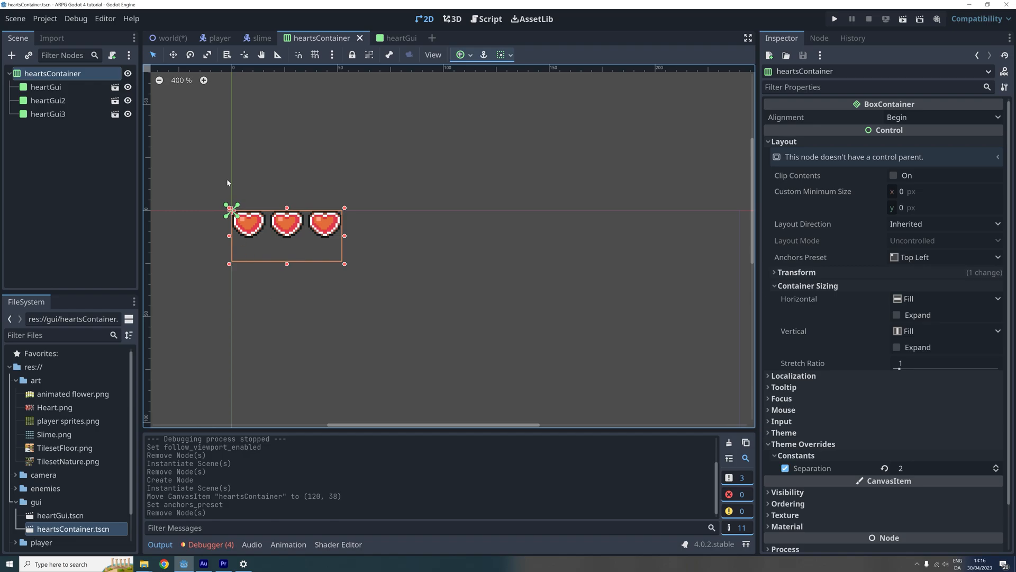
In the world scene, add a CanvasLayer child to World and run the game.
{"action": "left_click", "coordinate": [167, 38]}
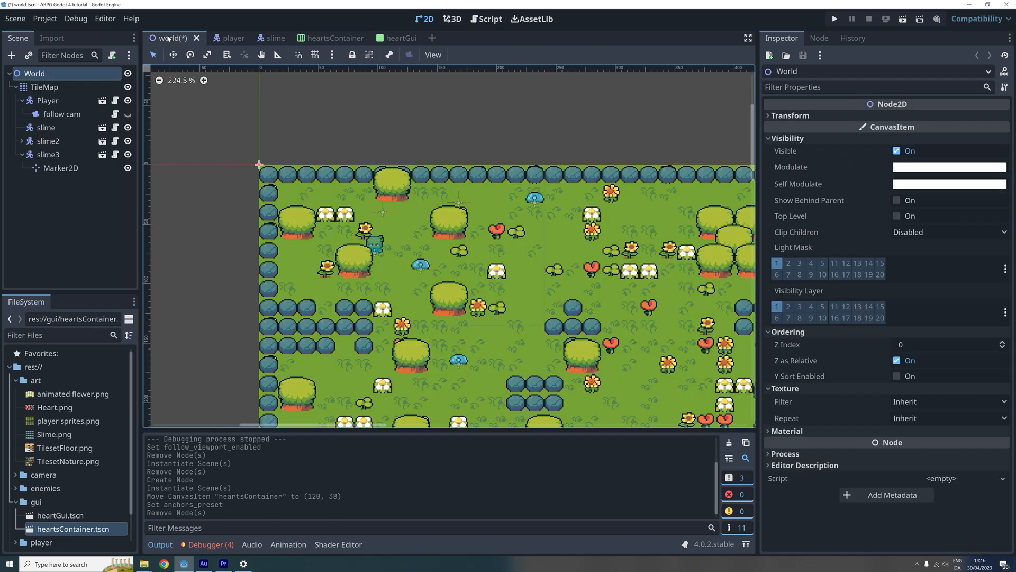
{"action": "right_click", "coordinate": [35, 73]}
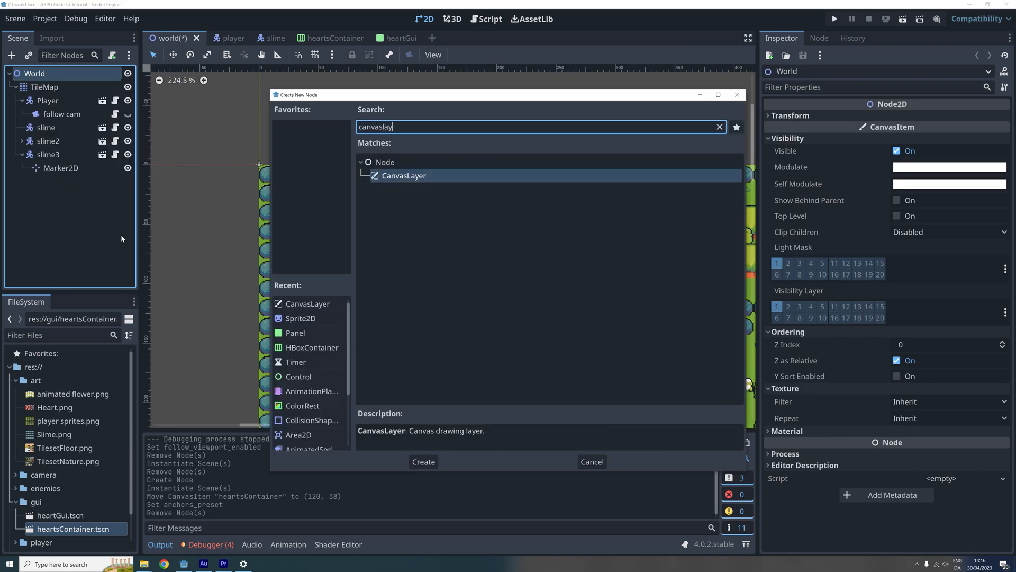
{"action": "type", "text": "er"}
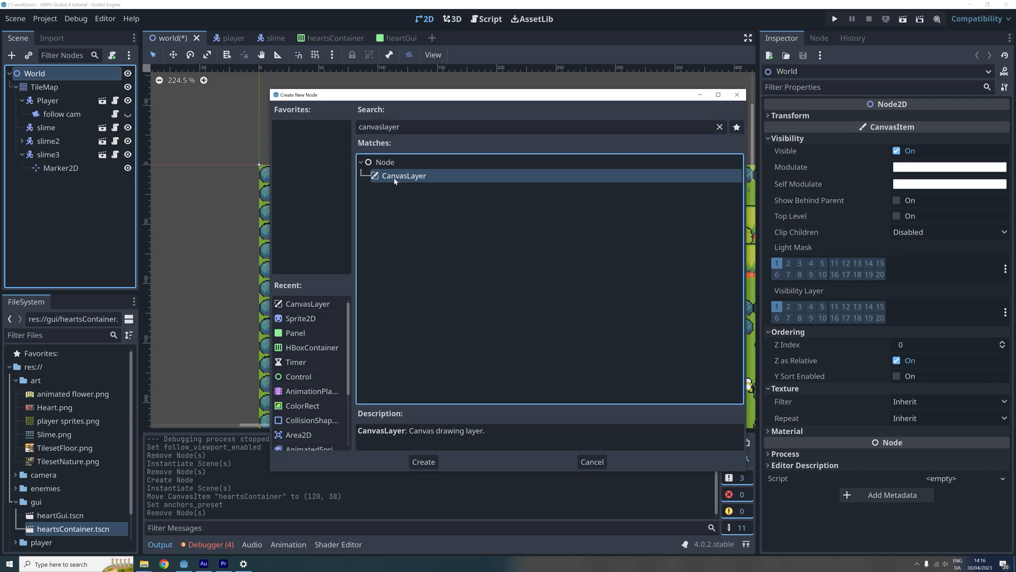
{"action": "left_click", "coordinate": [424, 462]}
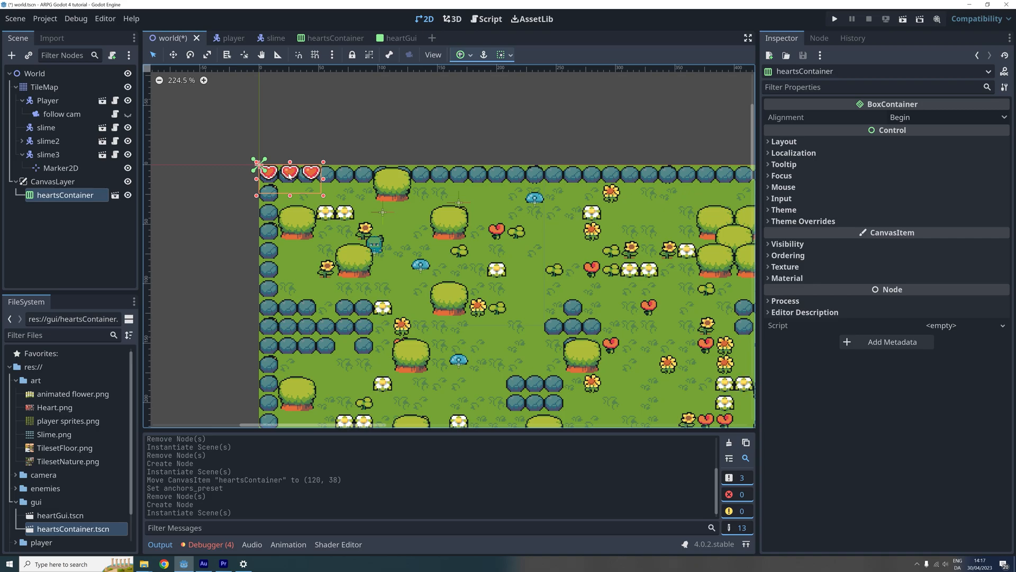
{"action": "left_click", "coordinate": [835, 20]}
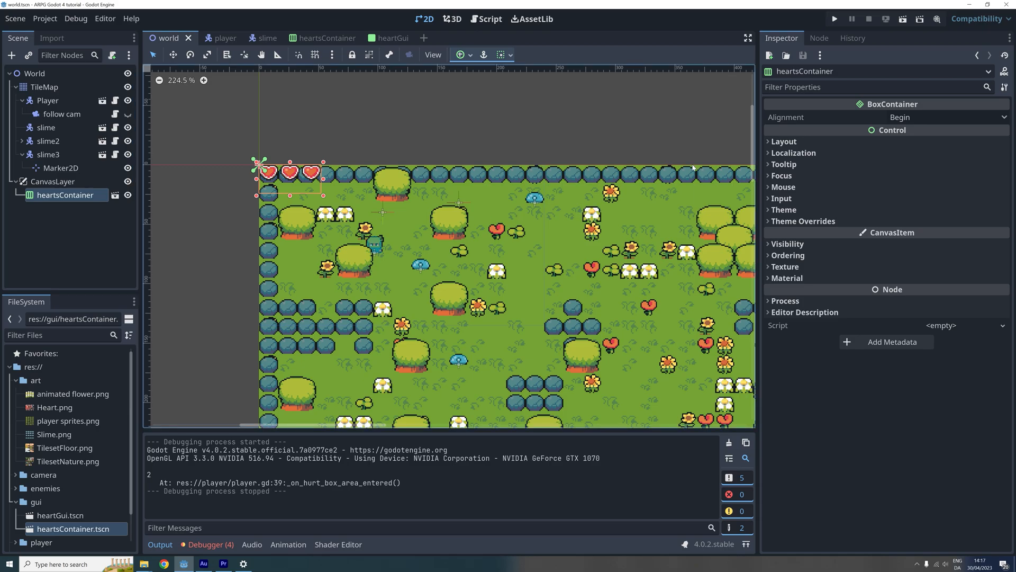
Set the heartsContainer Anchors Preset to Top Right, after trying Center Top and Center Right.
{"action": "left_click", "coordinate": [784, 142]}
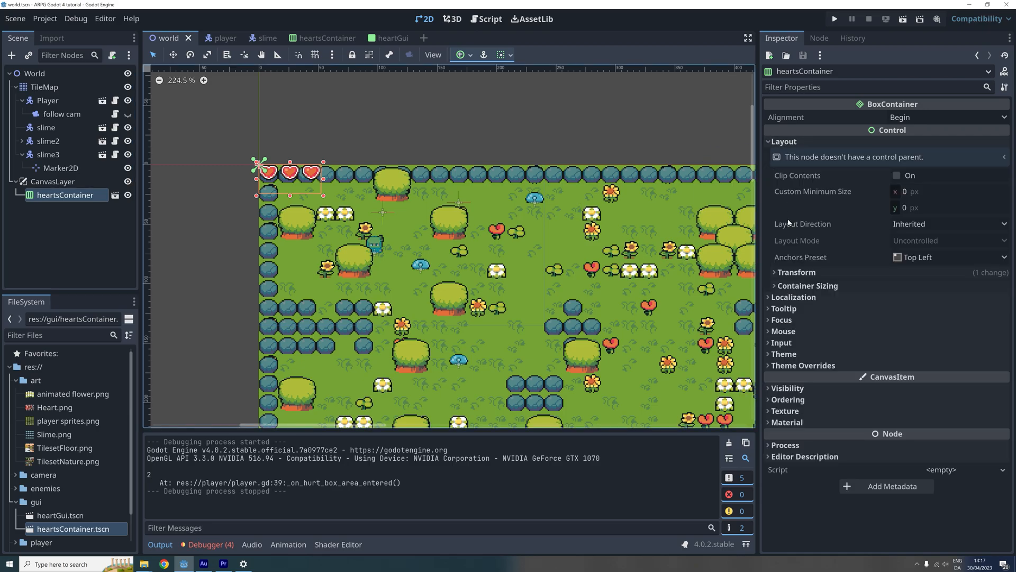
{"action": "left_click", "coordinate": [950, 257]}
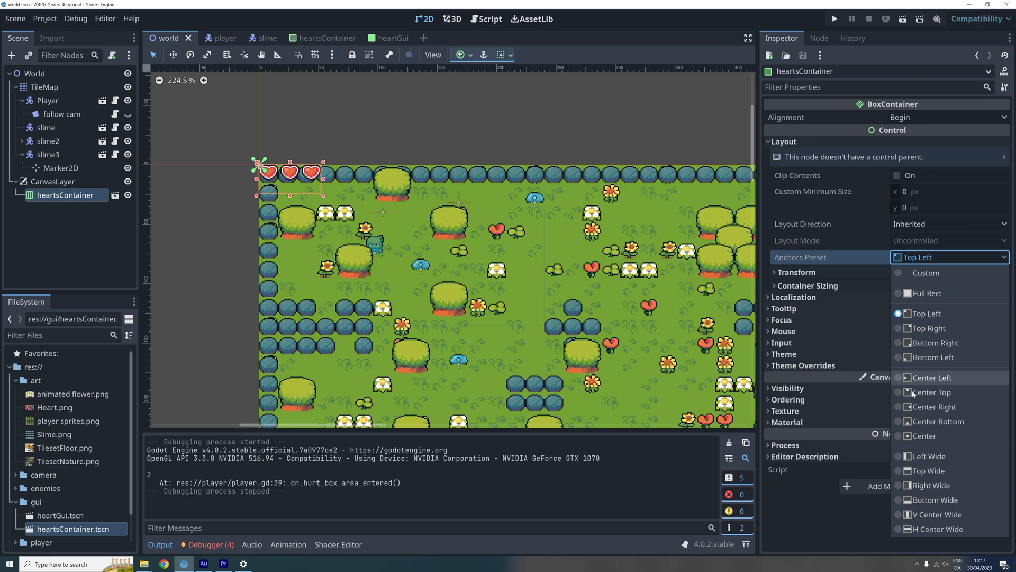
{"action": "left_click", "coordinate": [925, 435]}
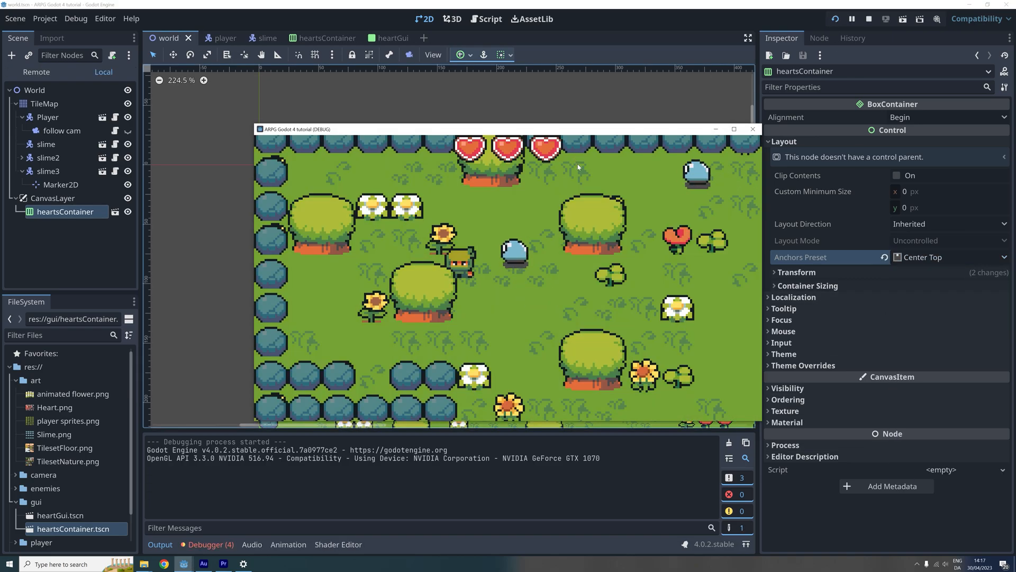
{"action": "left_click", "coordinate": [949, 257]}
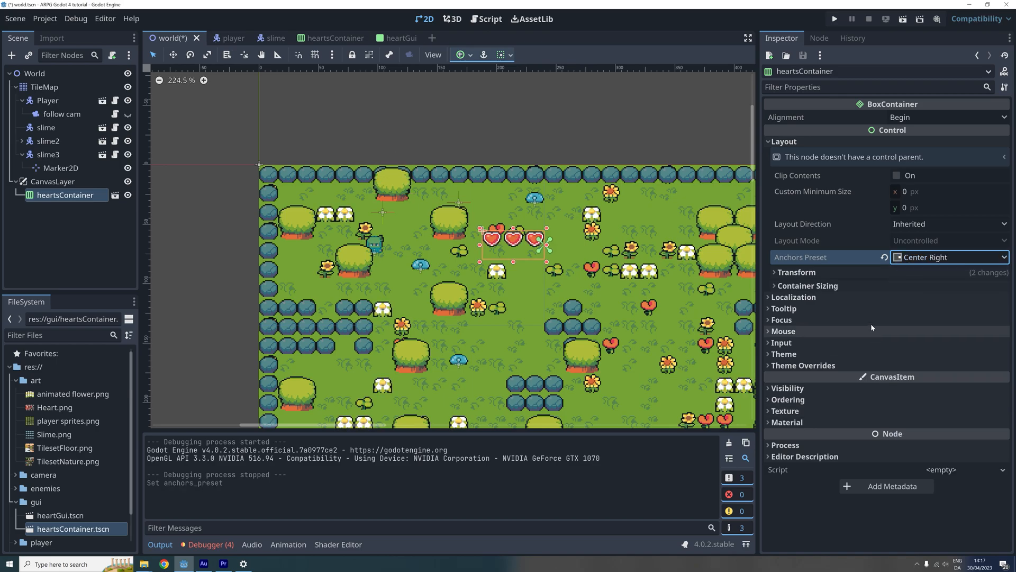
{"action": "left_click", "coordinate": [950, 258]}
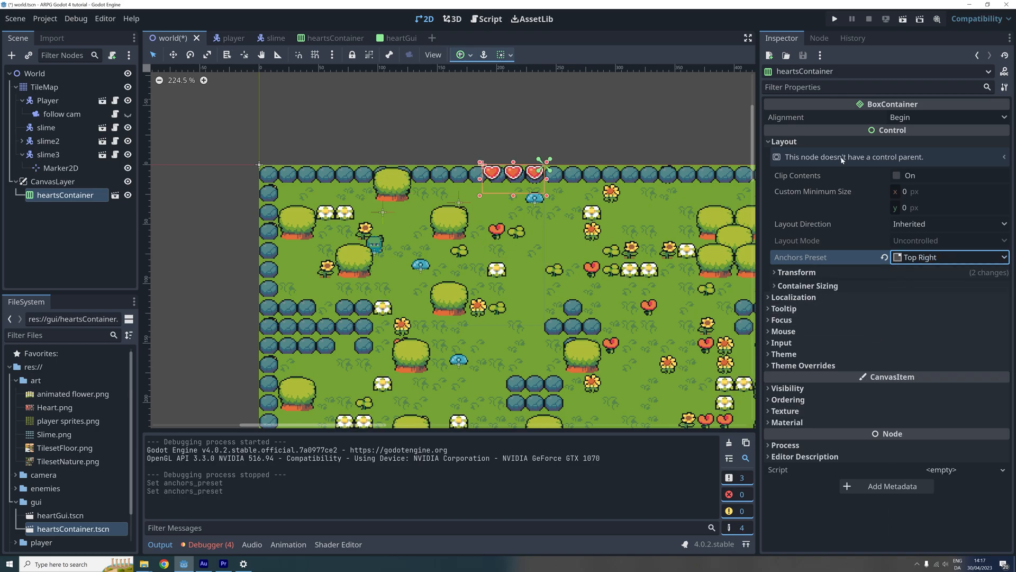